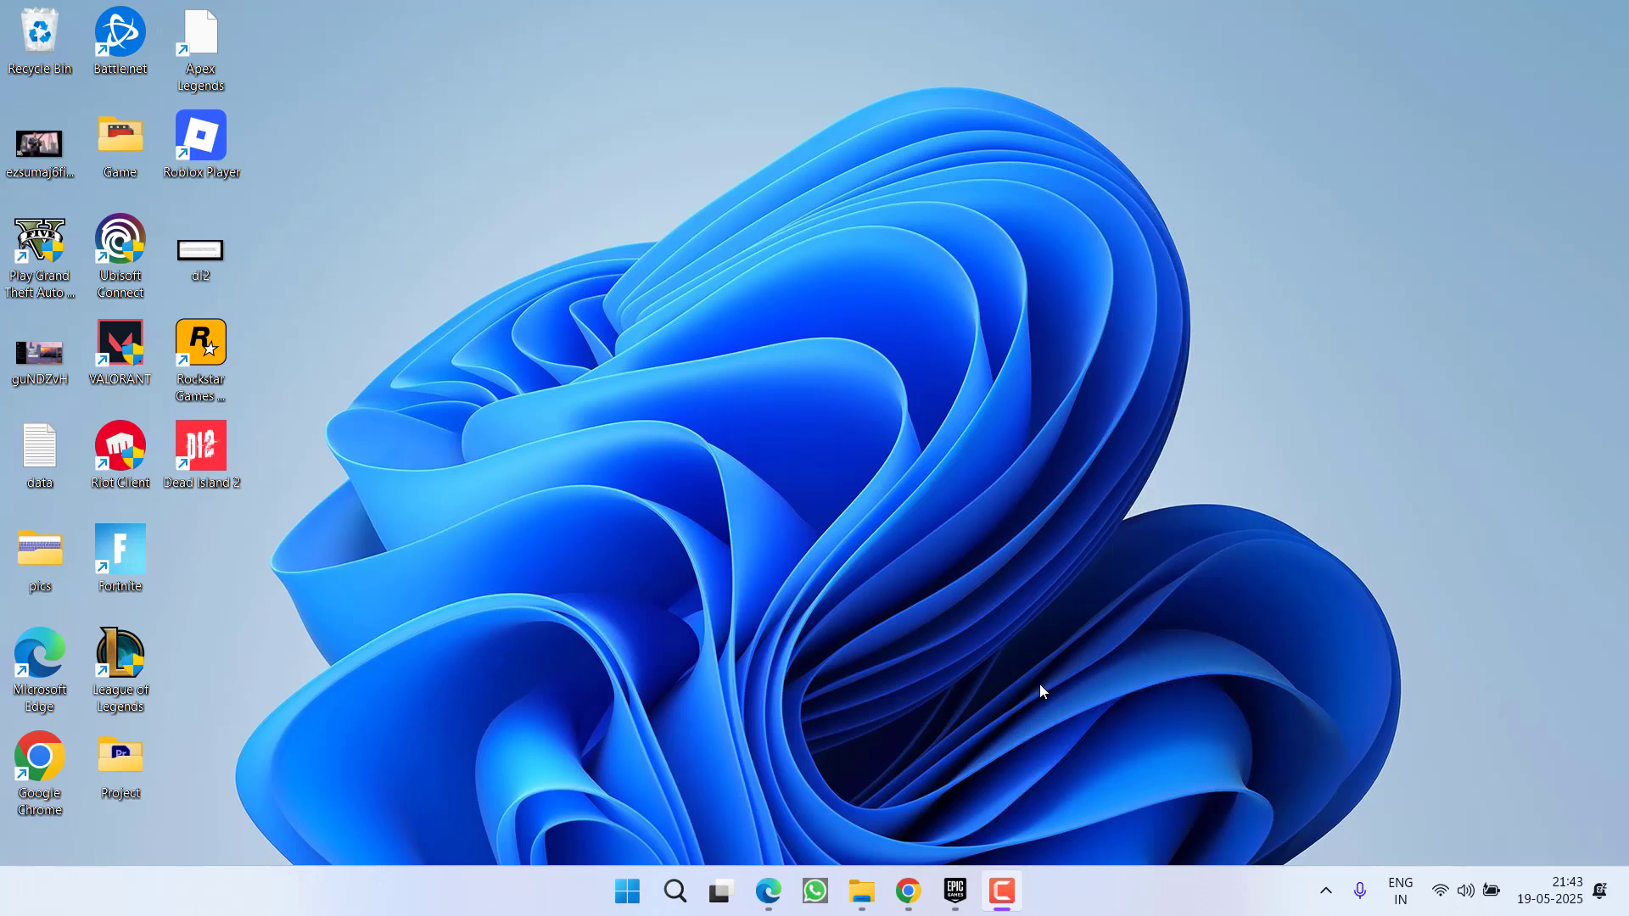
Step: Launch Control Panel from a Start menu search for 'con'
text(control)
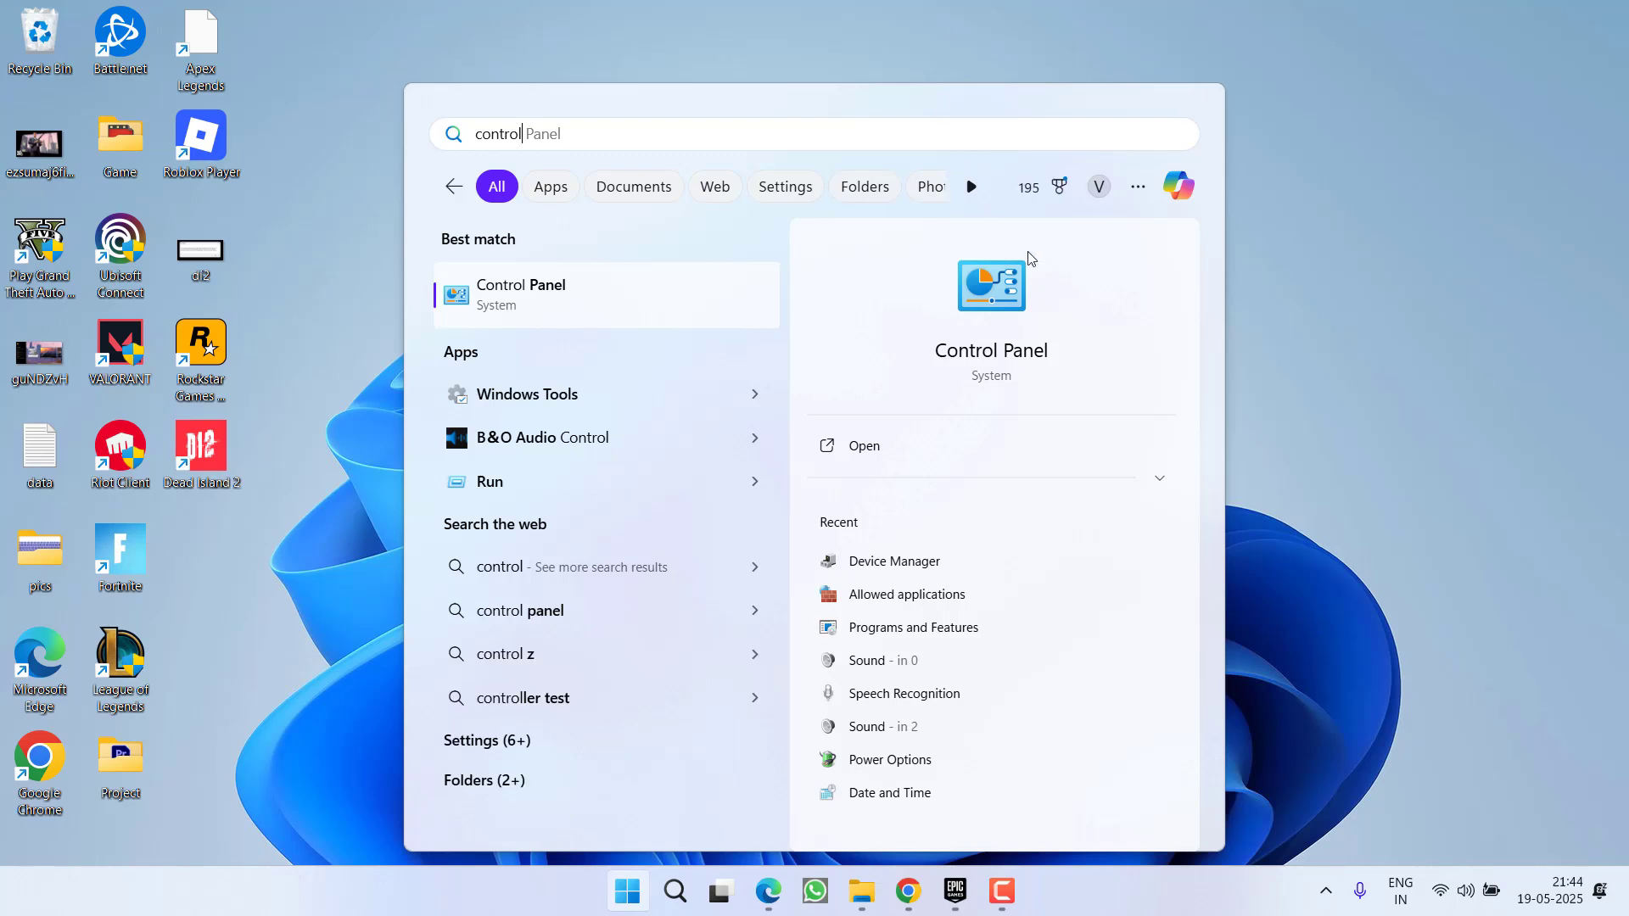
click(519, 294)
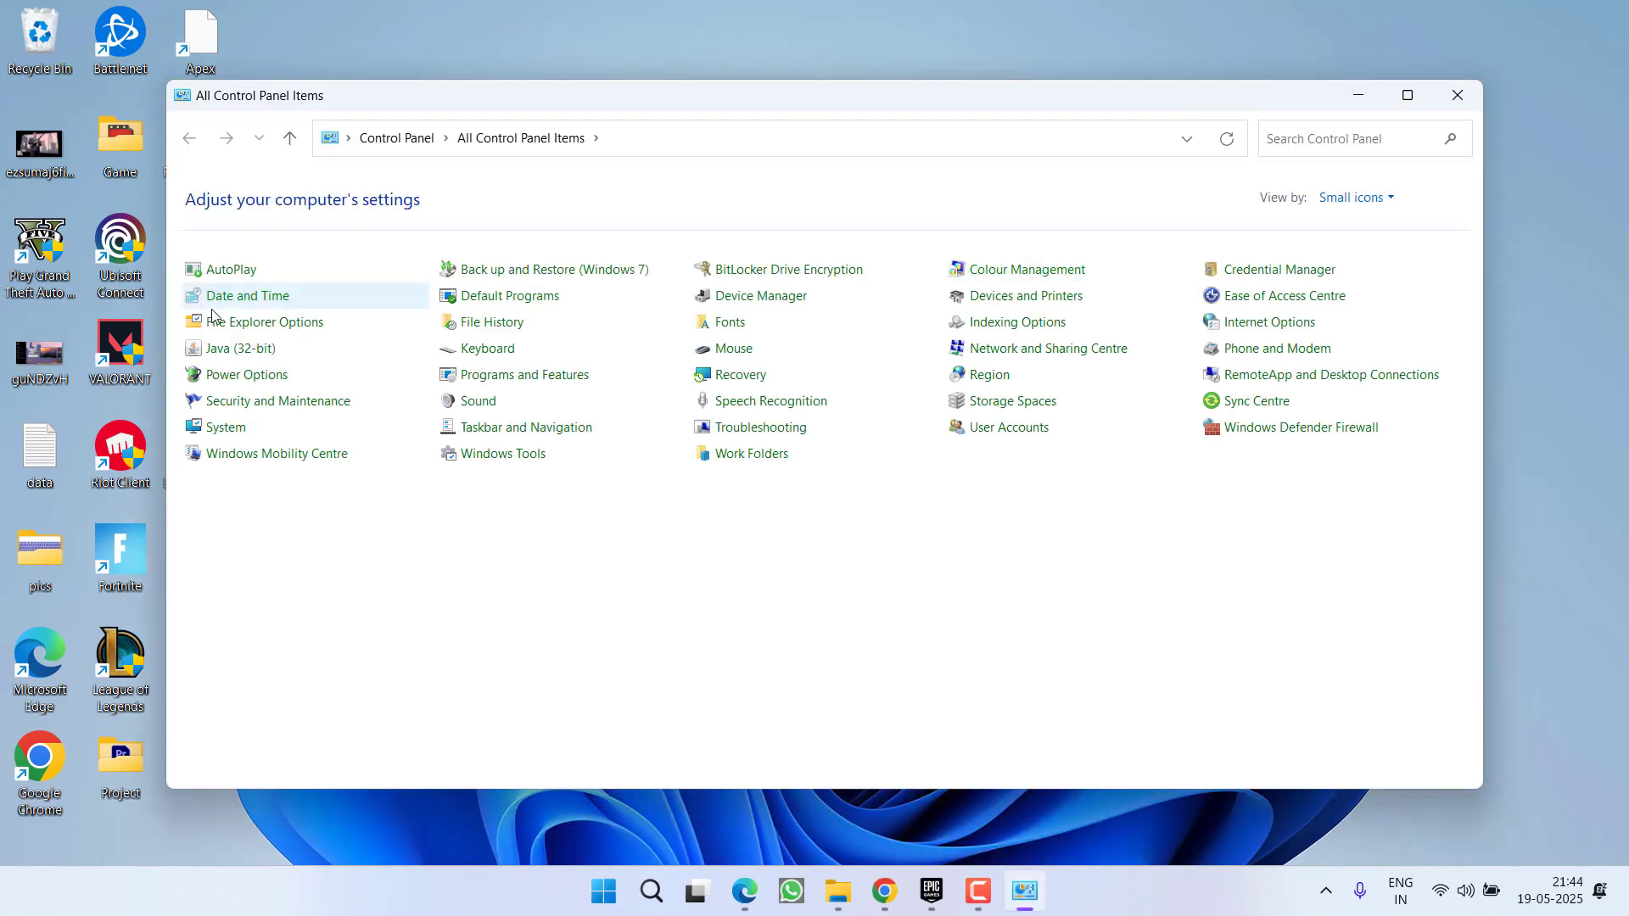
Step: Create a Power saver-based plan named My Custom Plan 1 and make it active
click(249, 374)
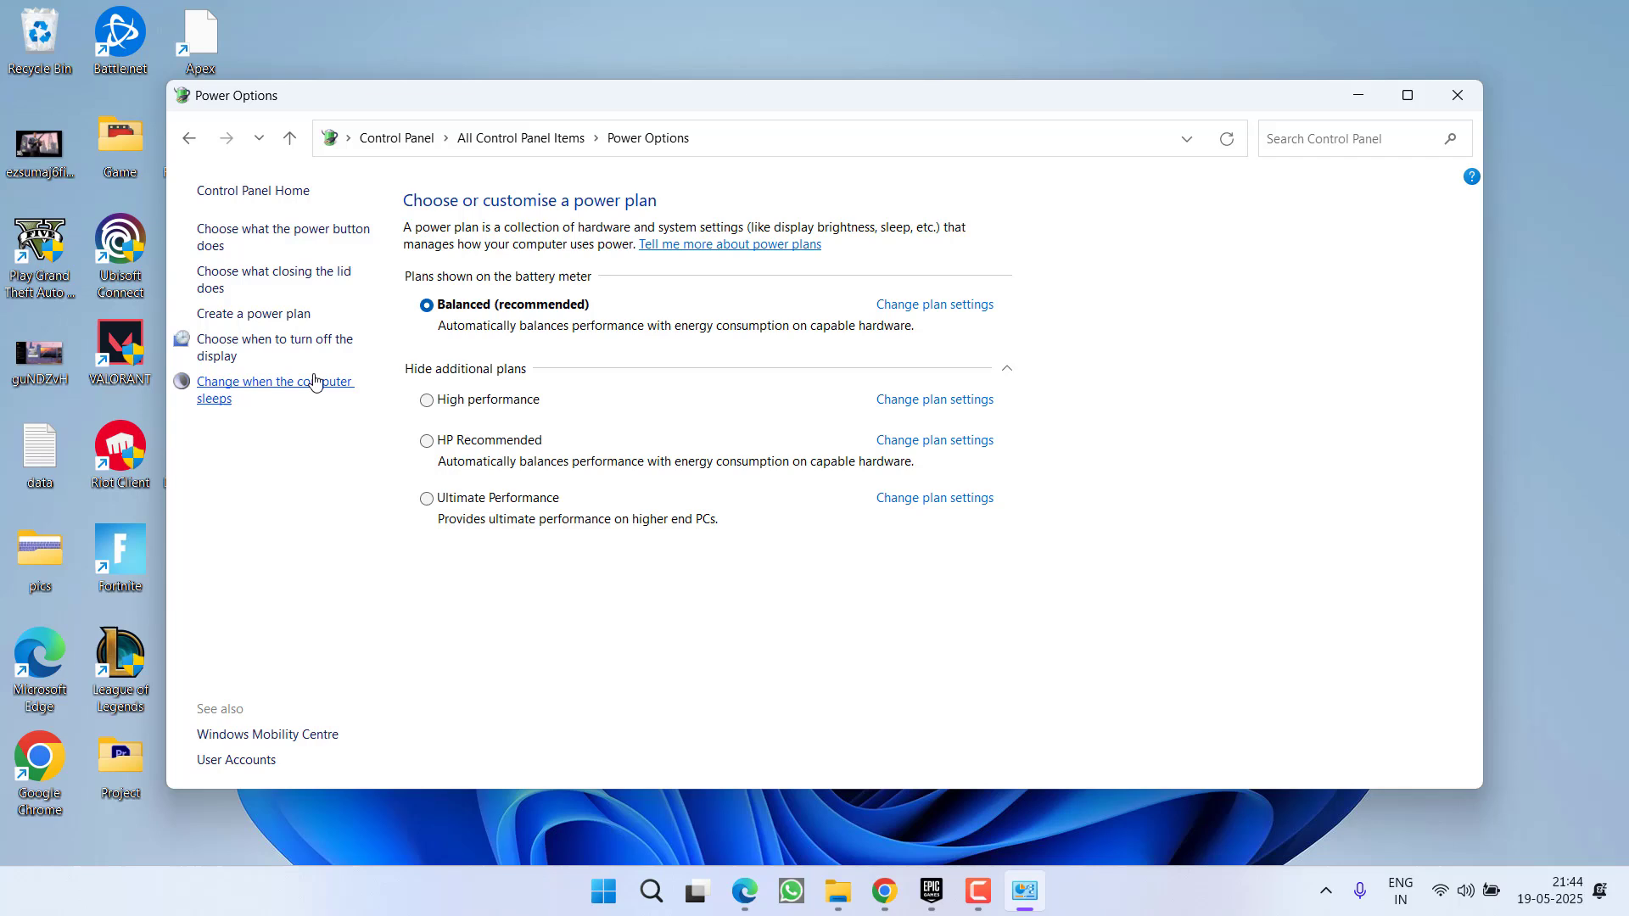
mouse_move(253, 313)
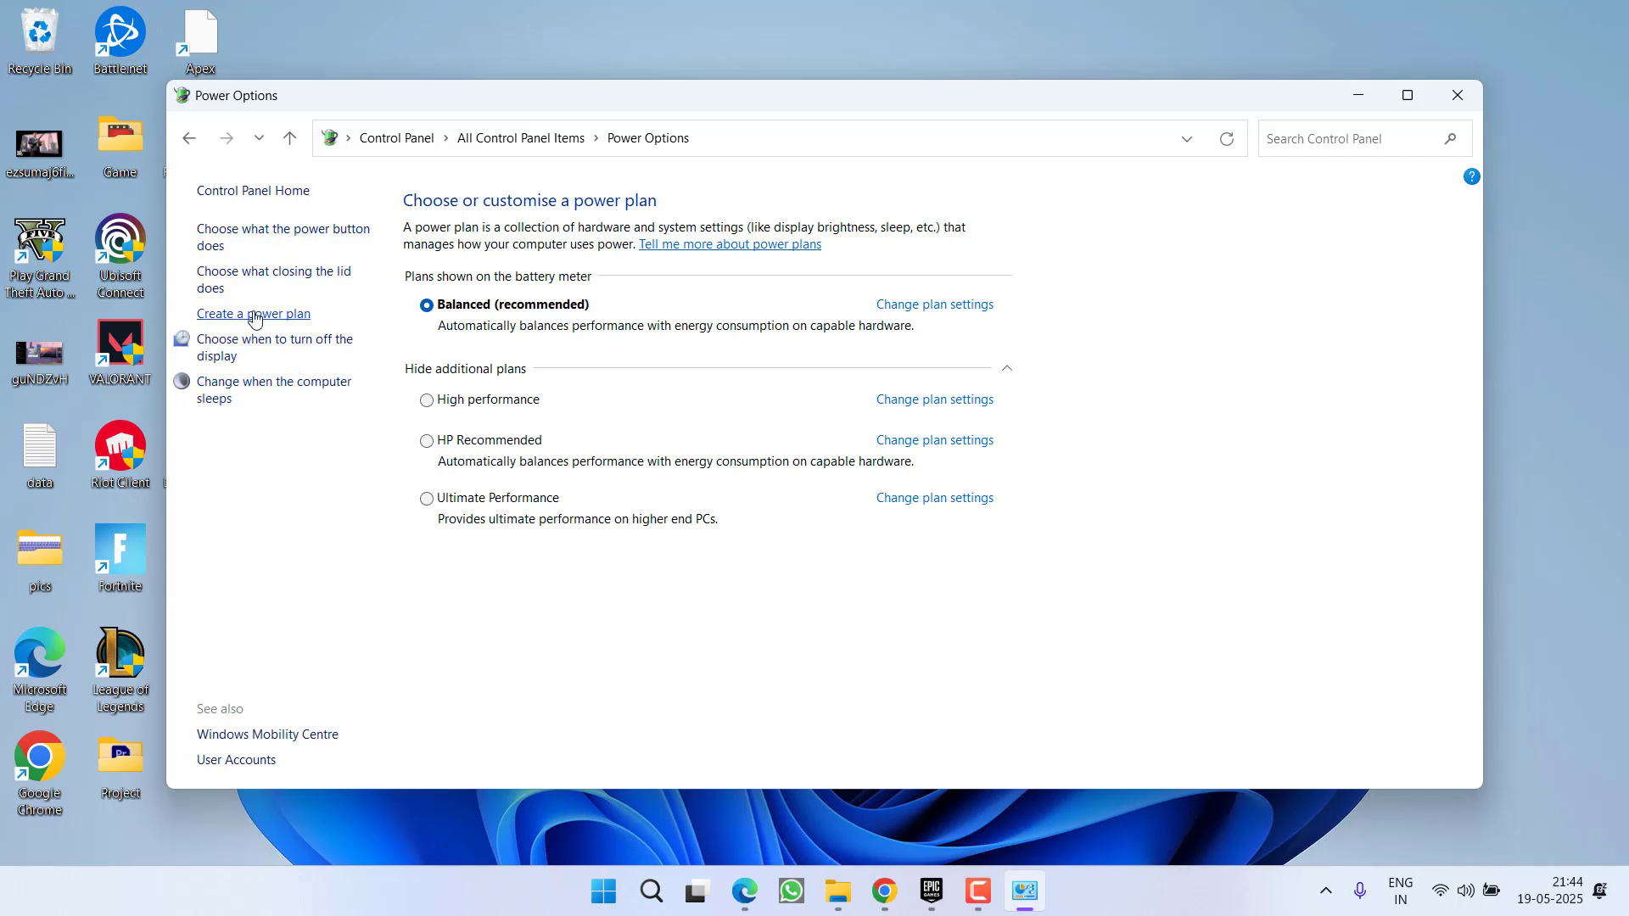
click(253, 313)
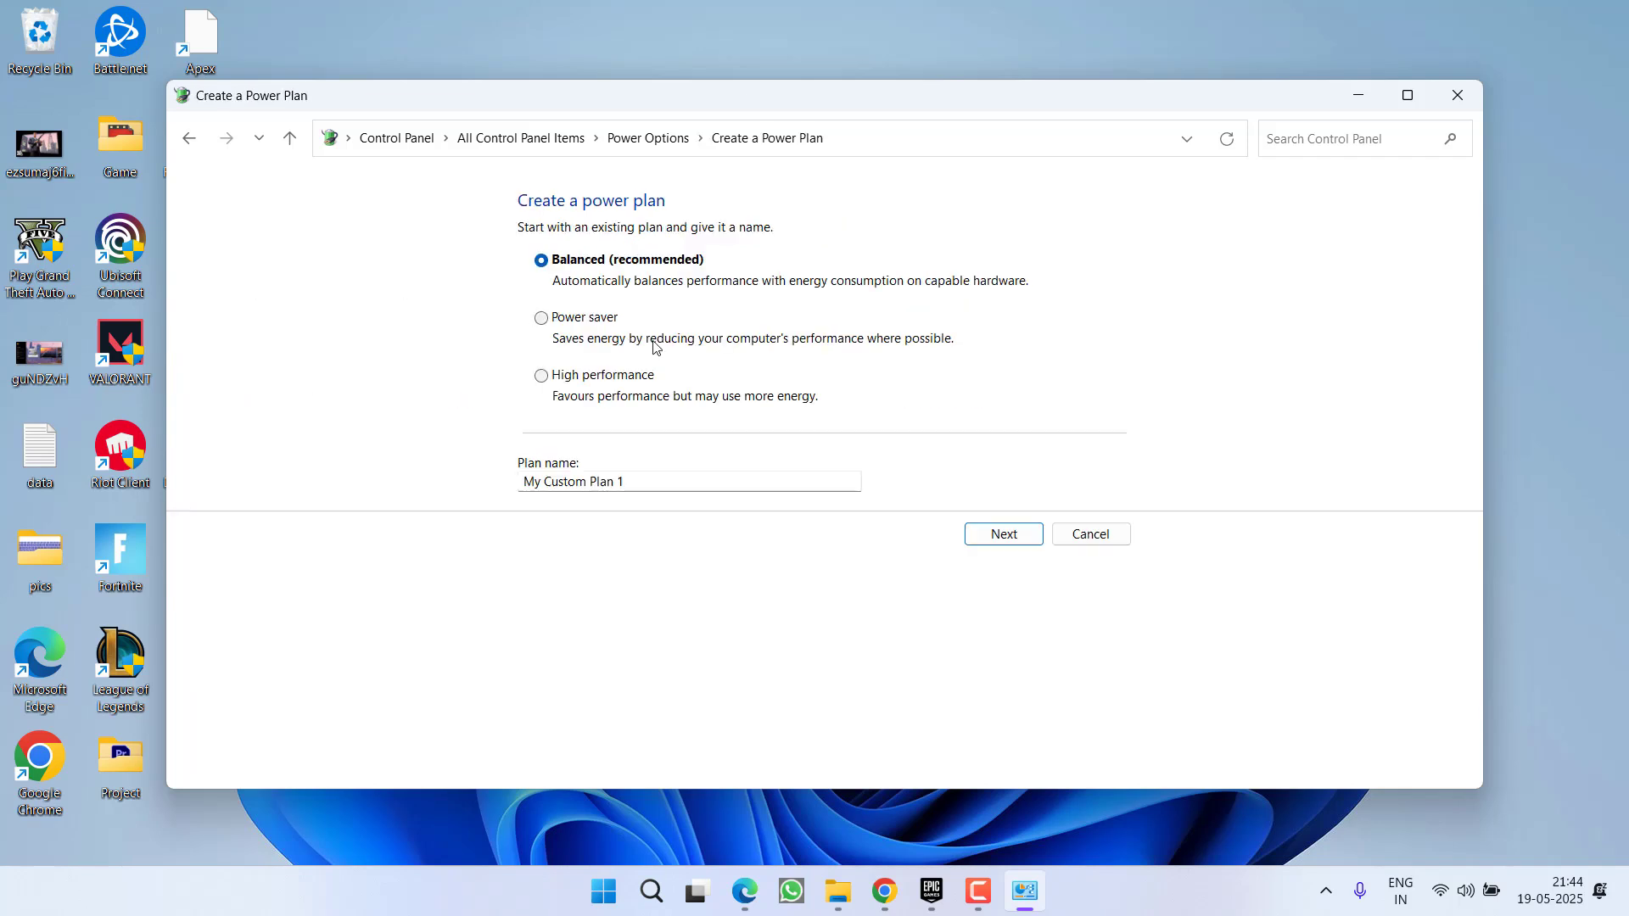
click(540, 317)
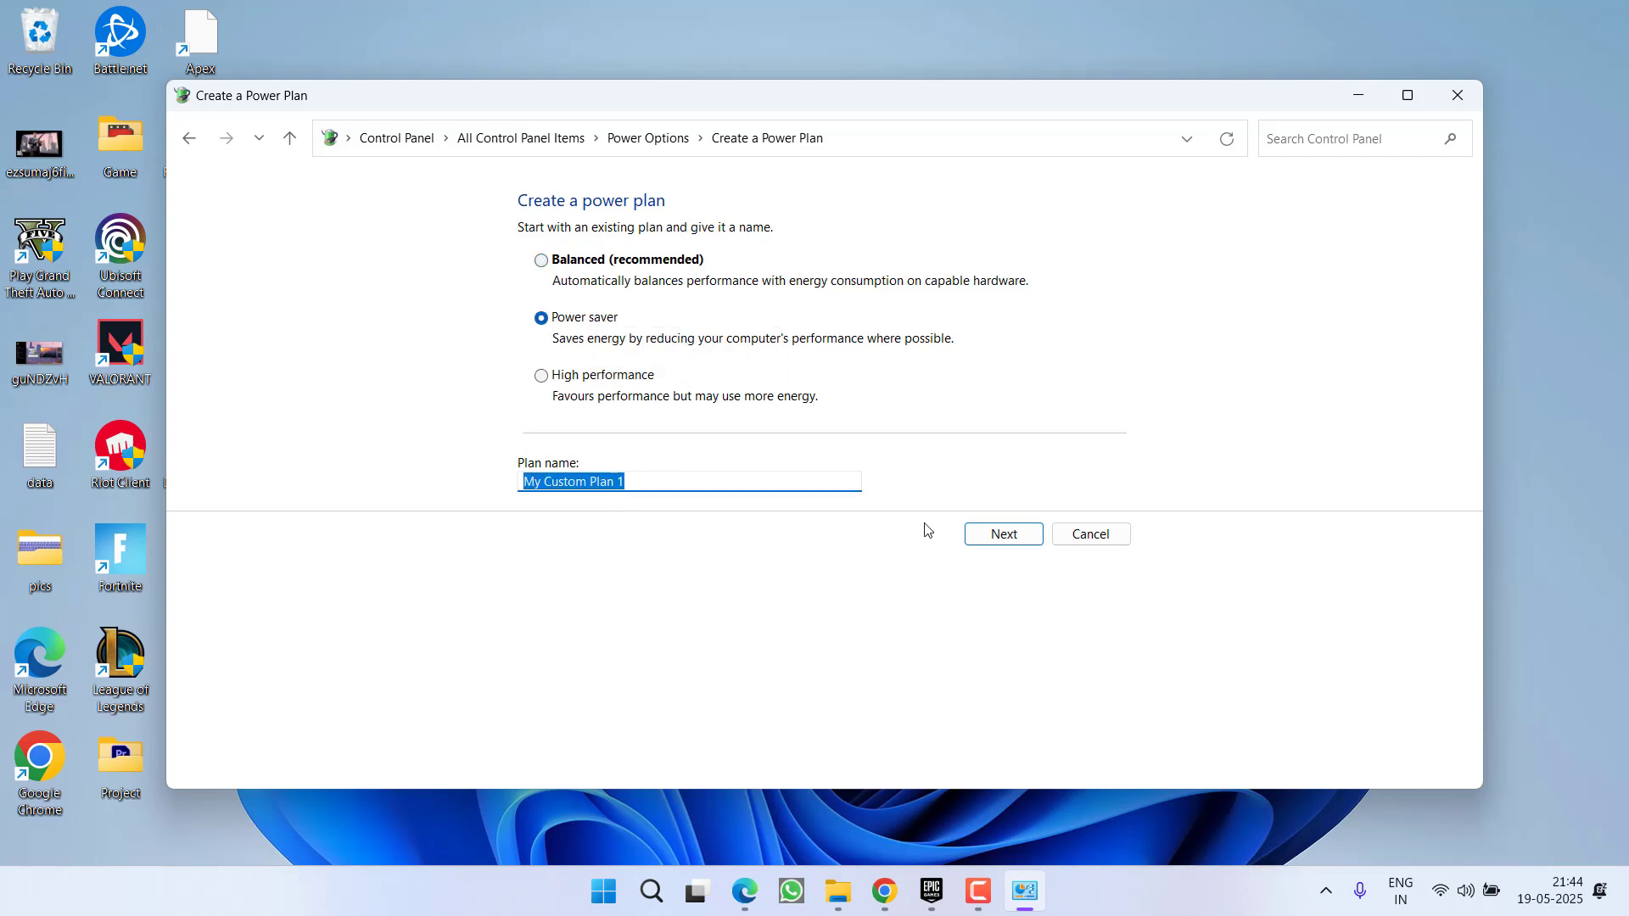
click(1002, 533)
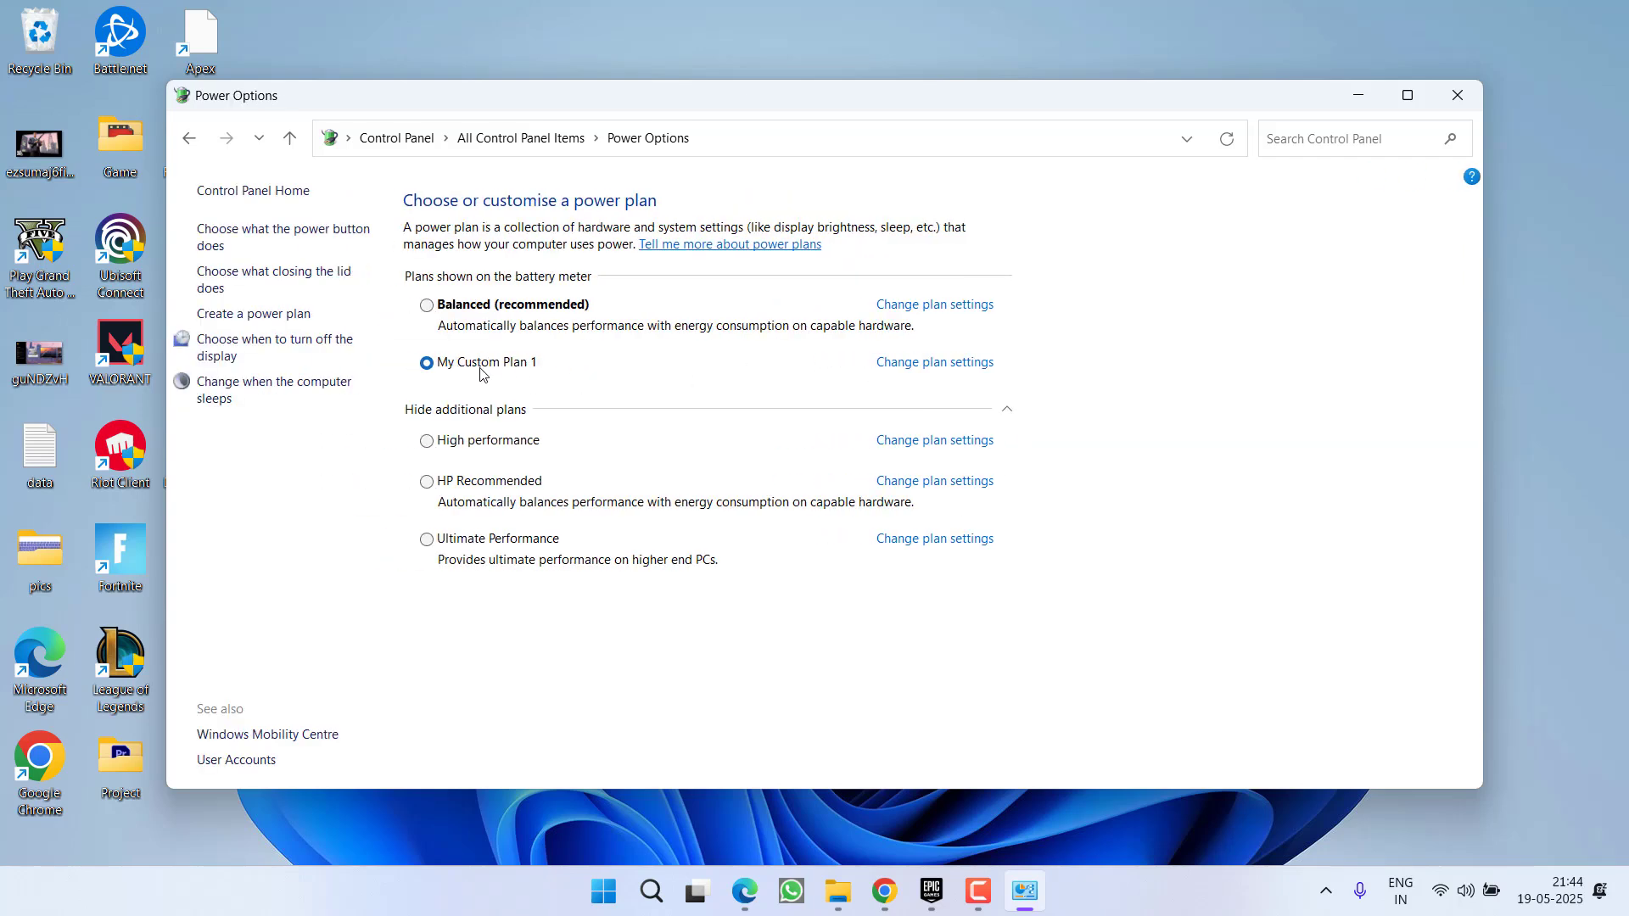
click(1456, 95)
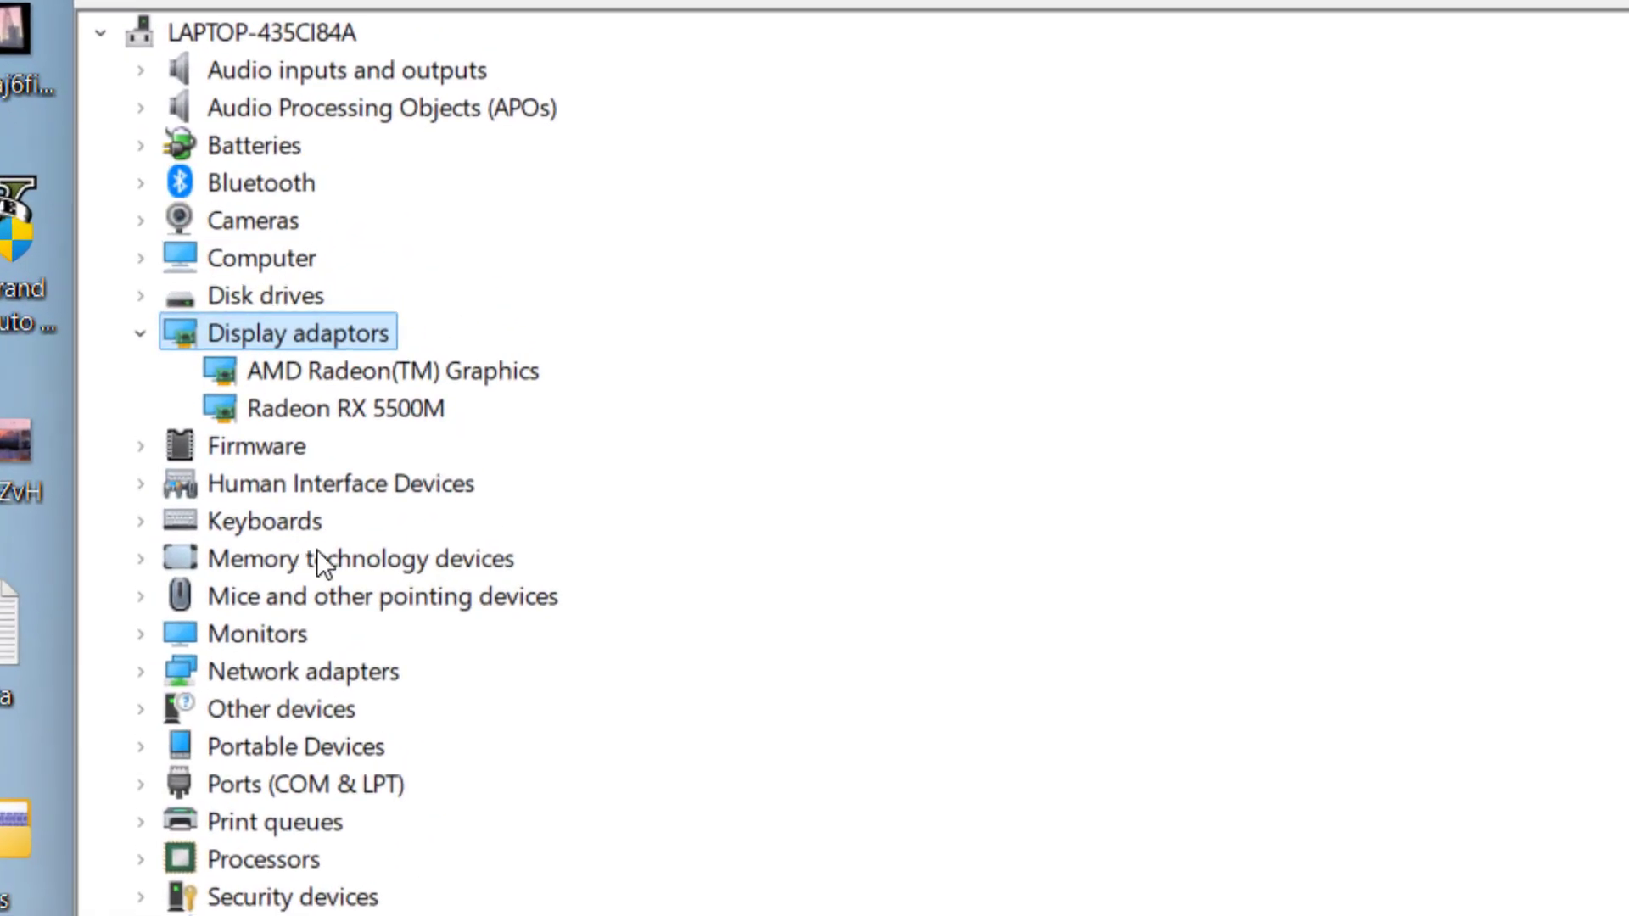
mouse_move(475, 565)
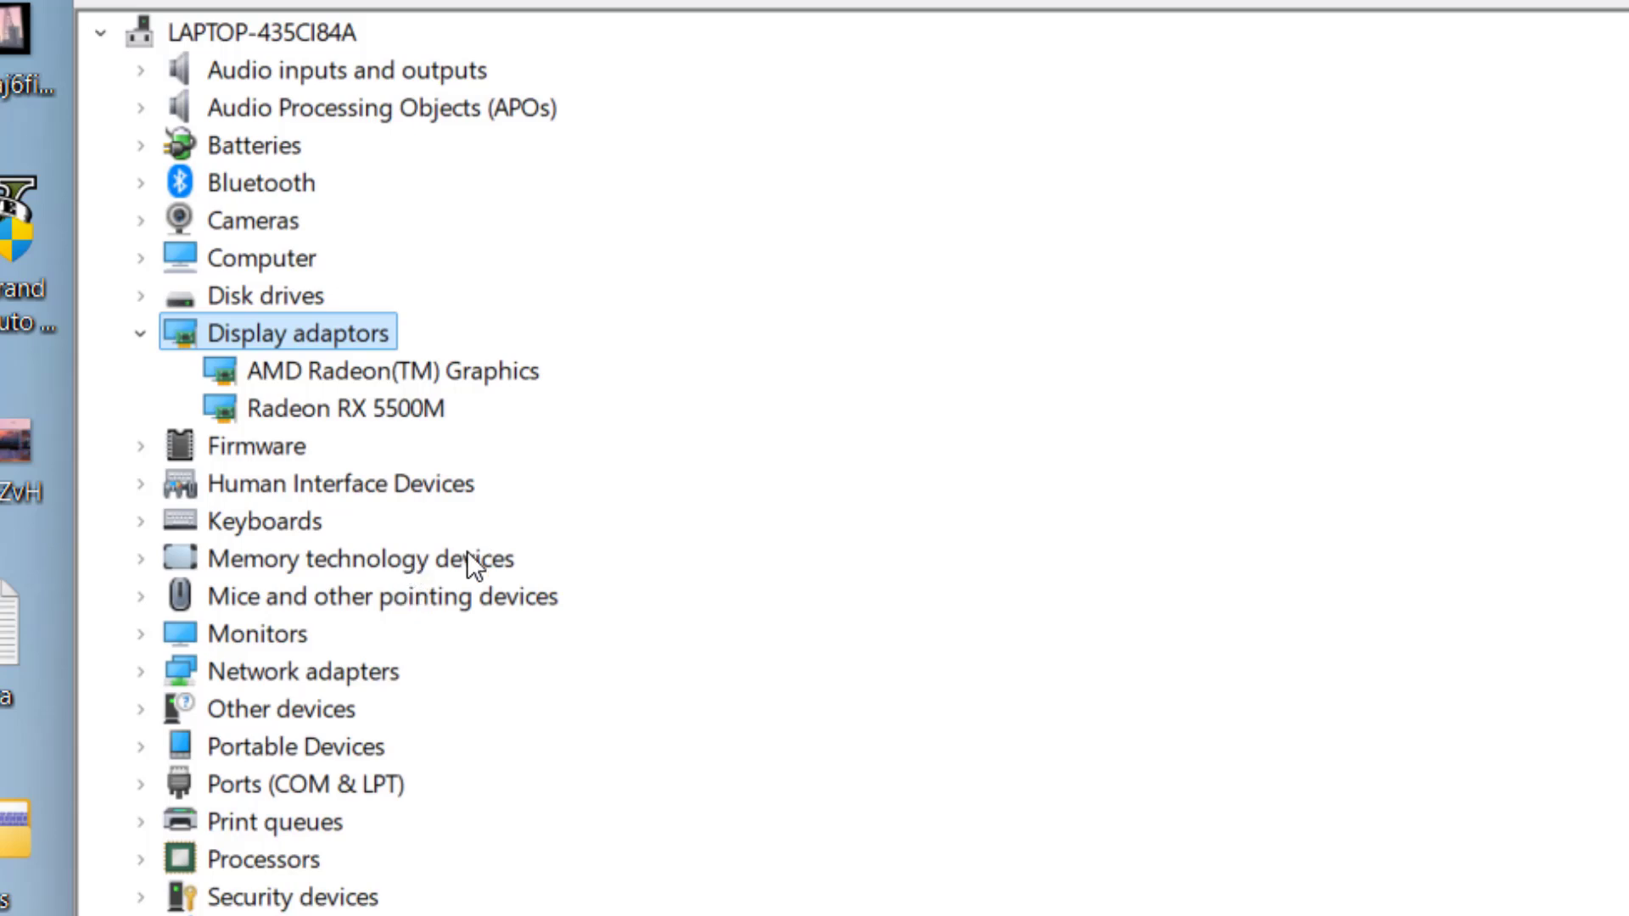
Step: Disable the AMD Radeon(TM) Graphics adapter under Display adaptors
click(392, 372)
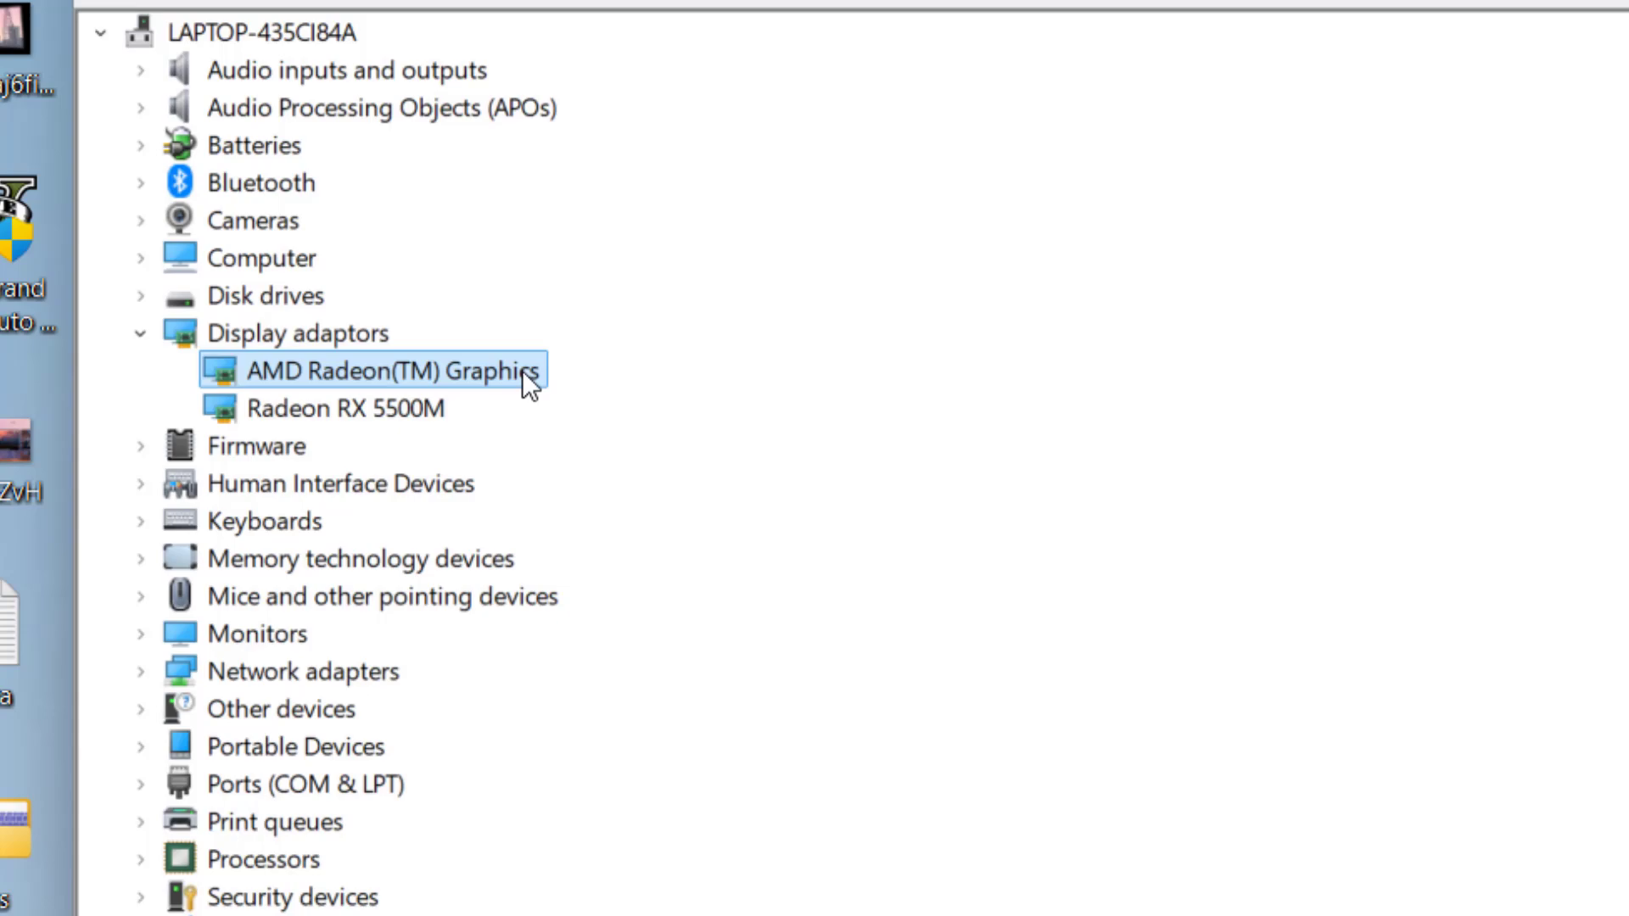
right_click(390, 372)
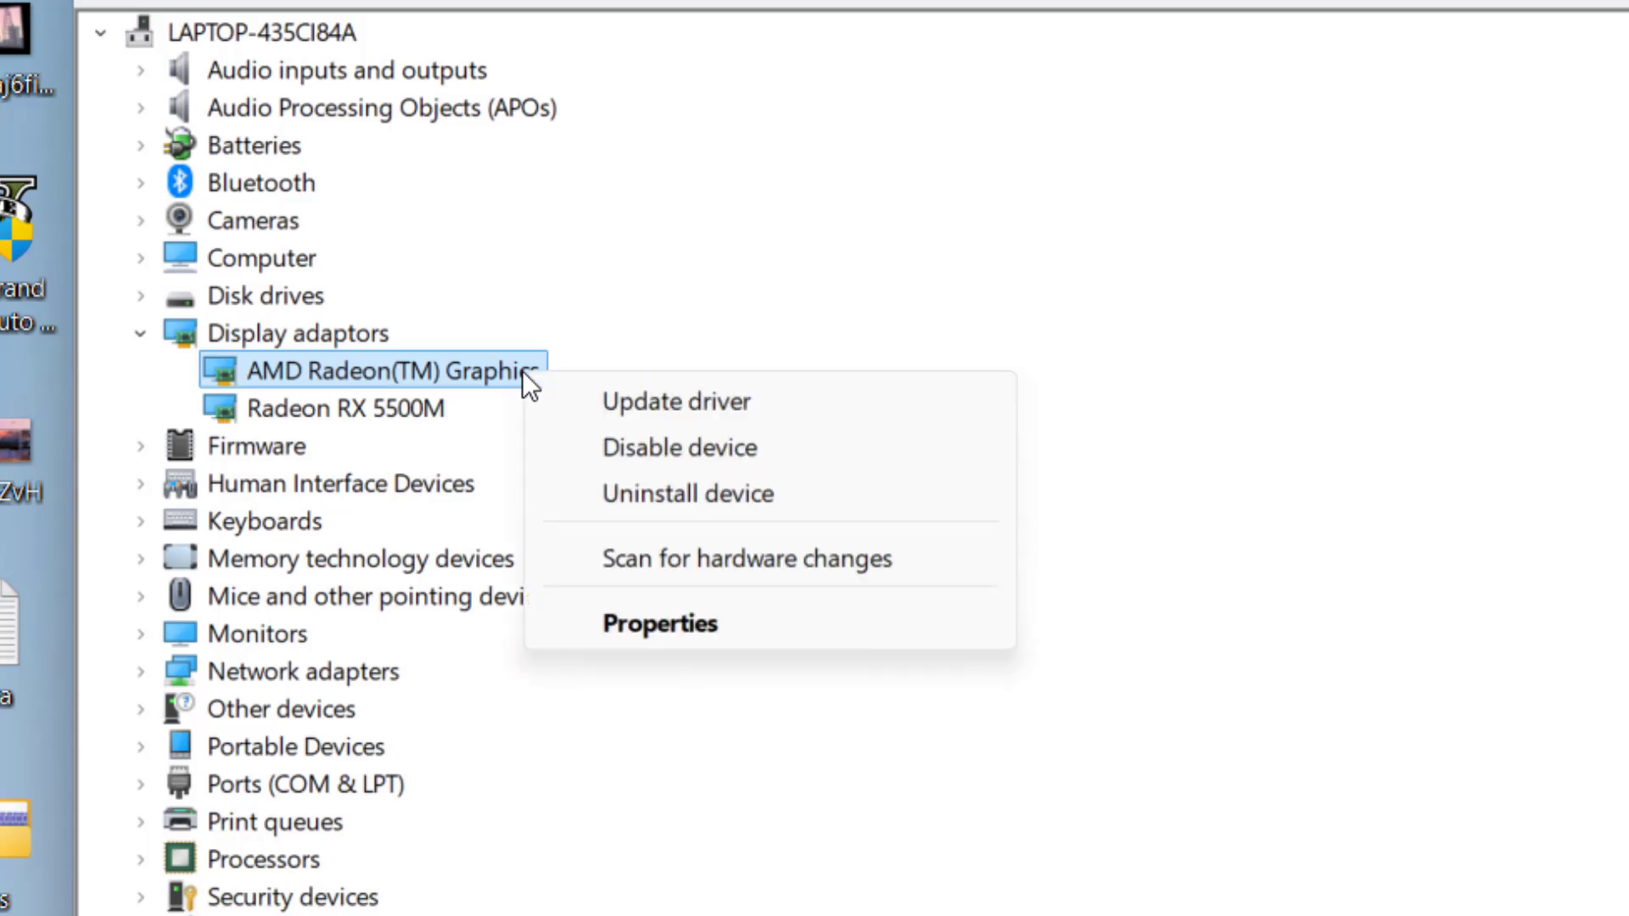
click(1057, 441)
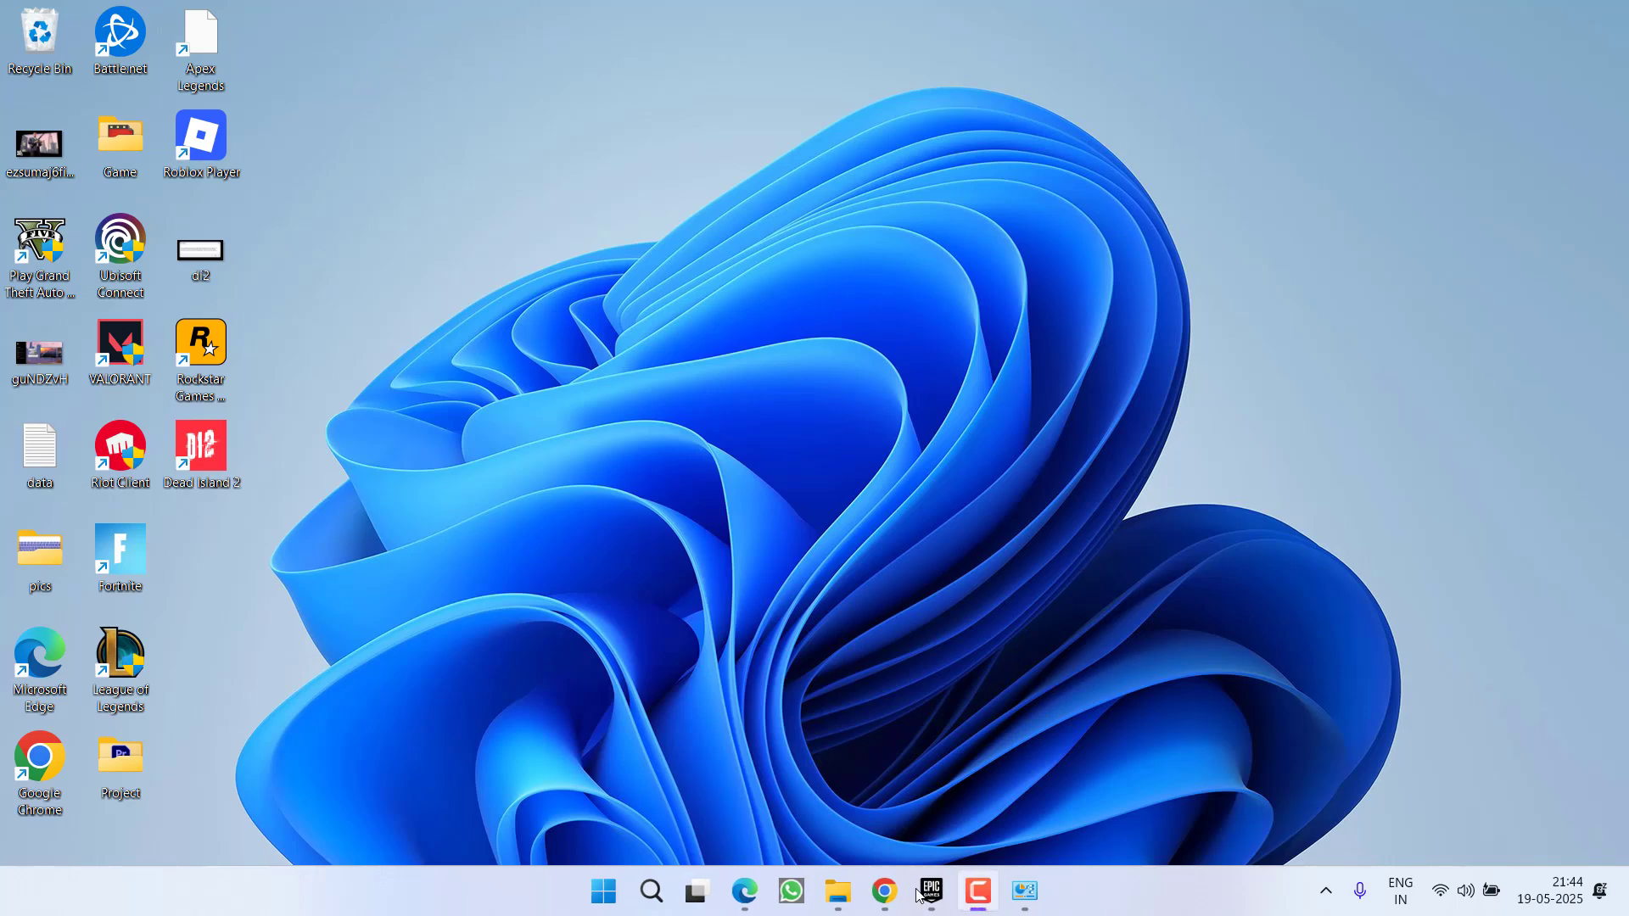
Step: Bring up Dead Island 2's Manage settings in the Epic Games Launcher library
click(928, 891)
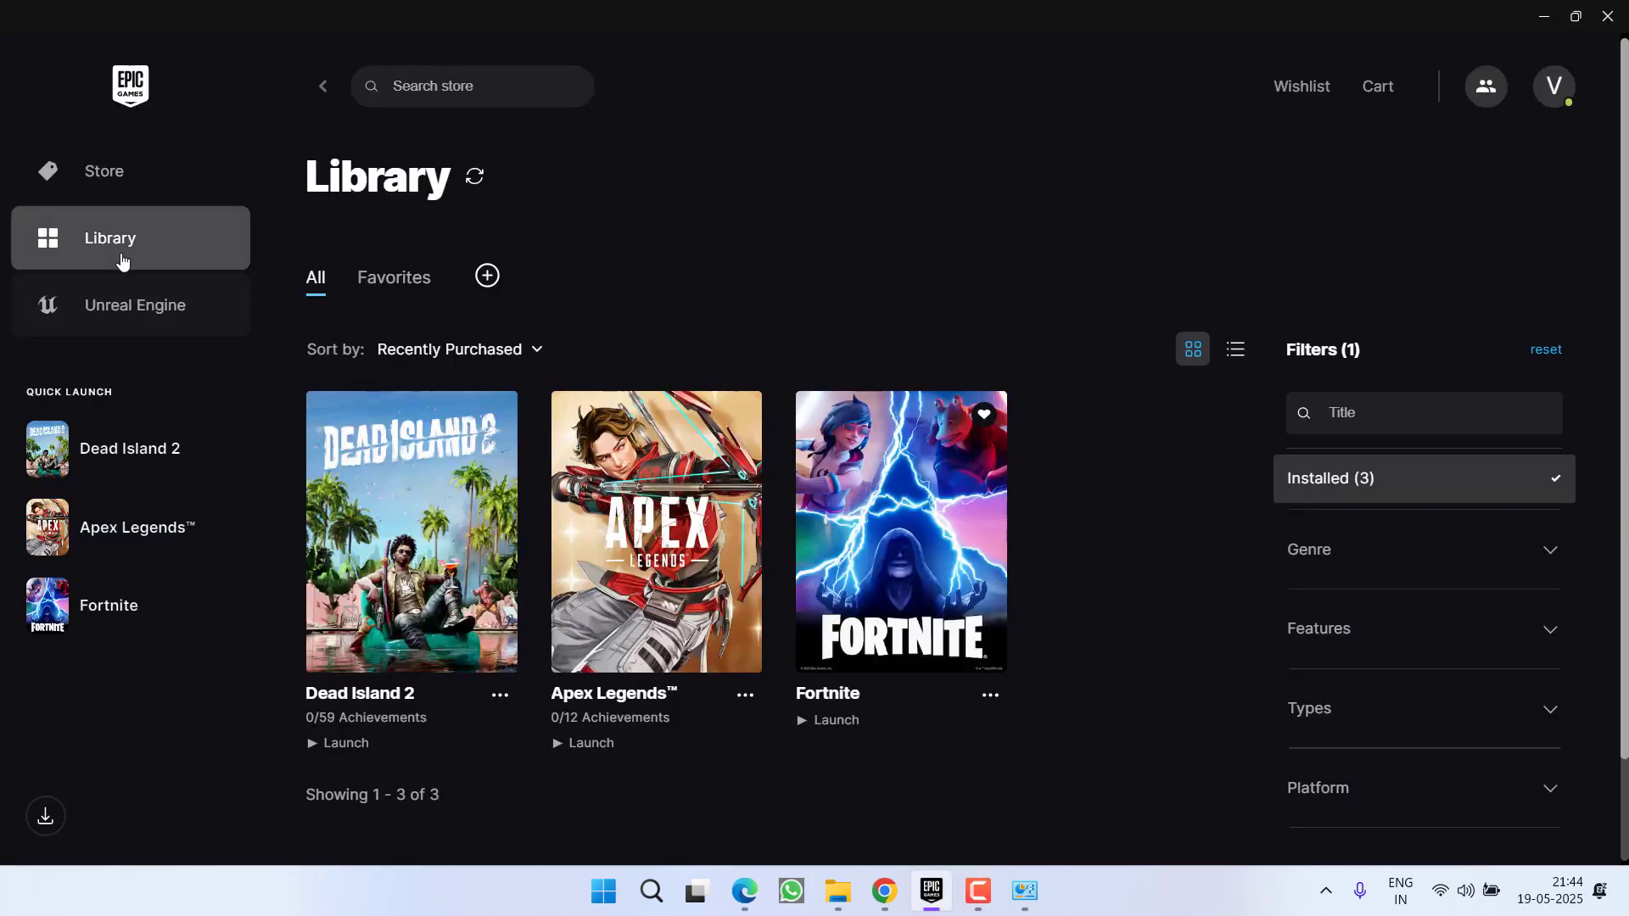
click(499, 694)
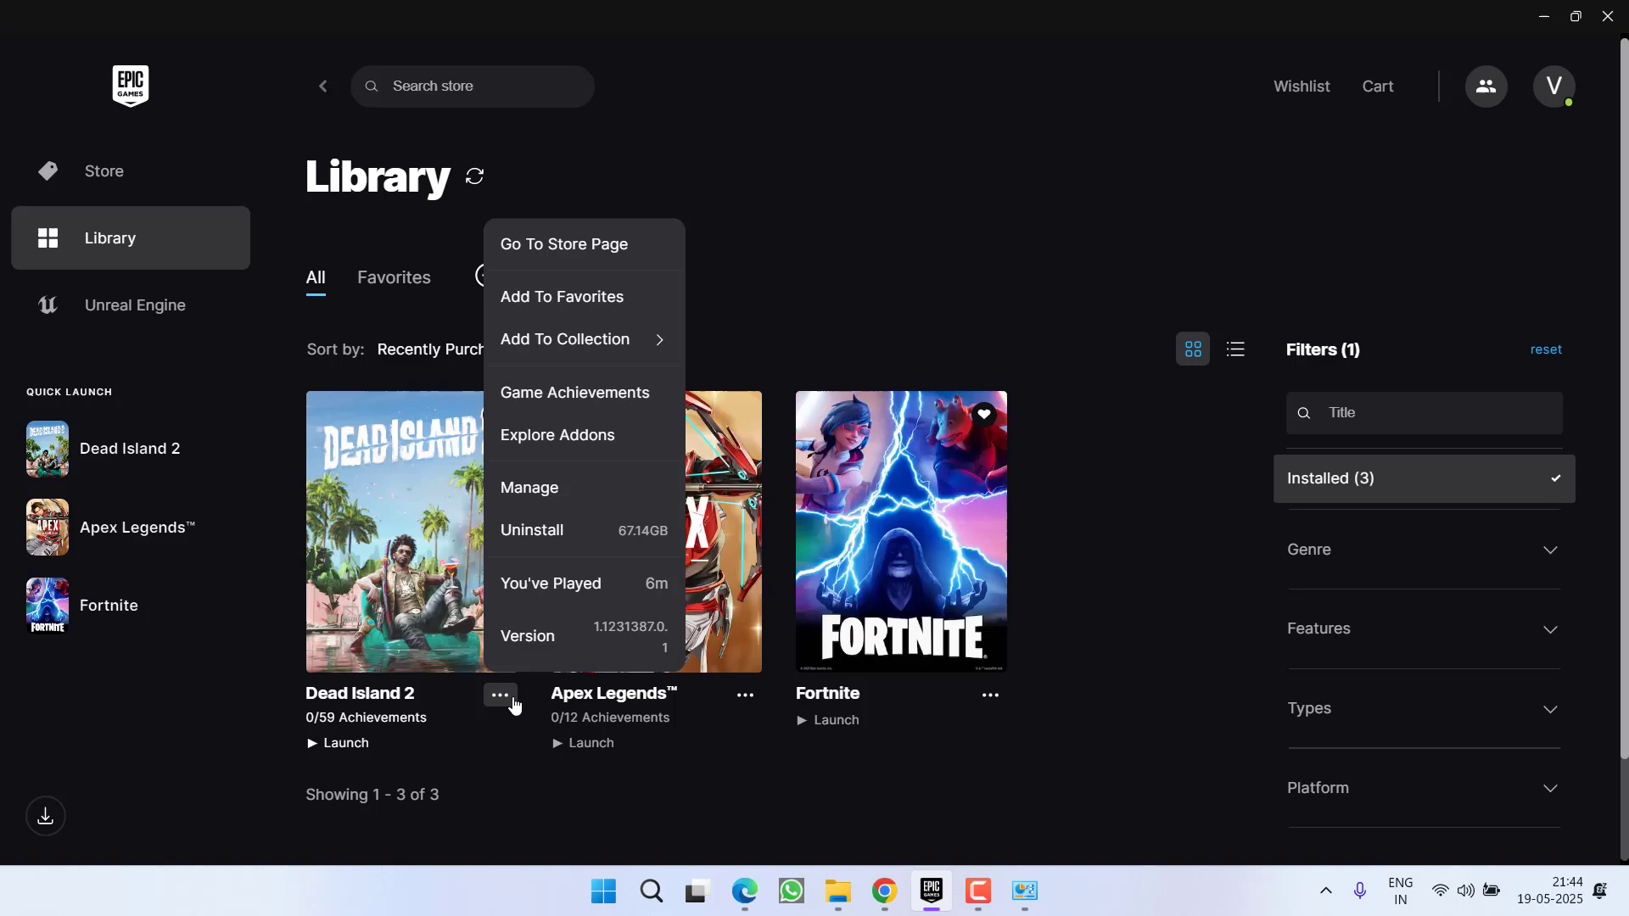
mouse_move(552, 489)
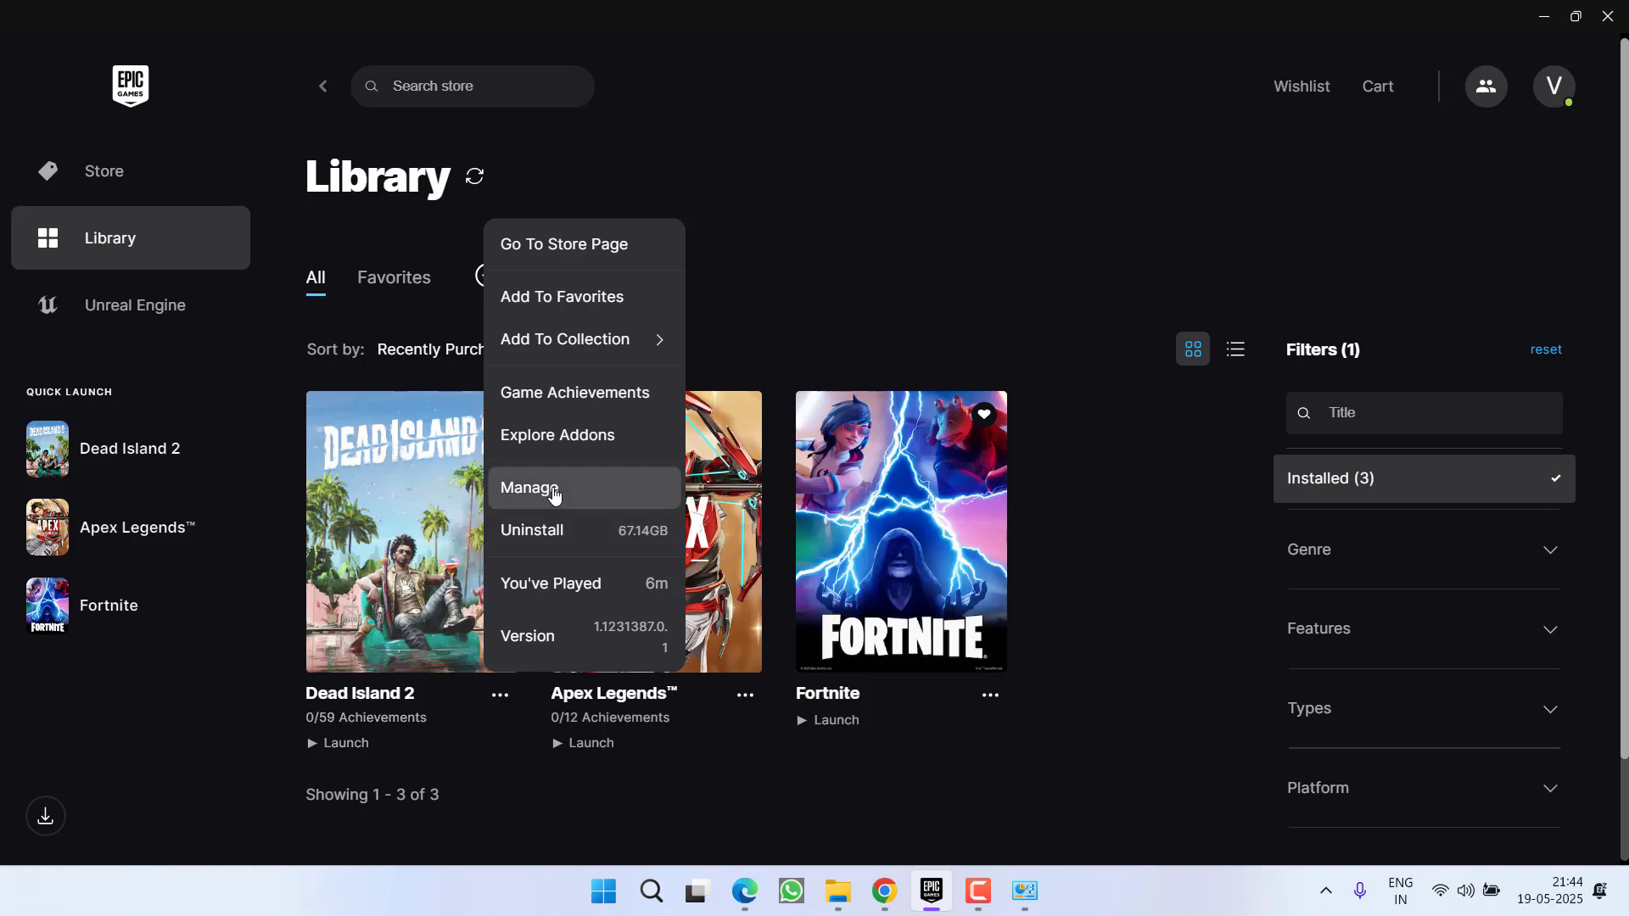
click(531, 487)
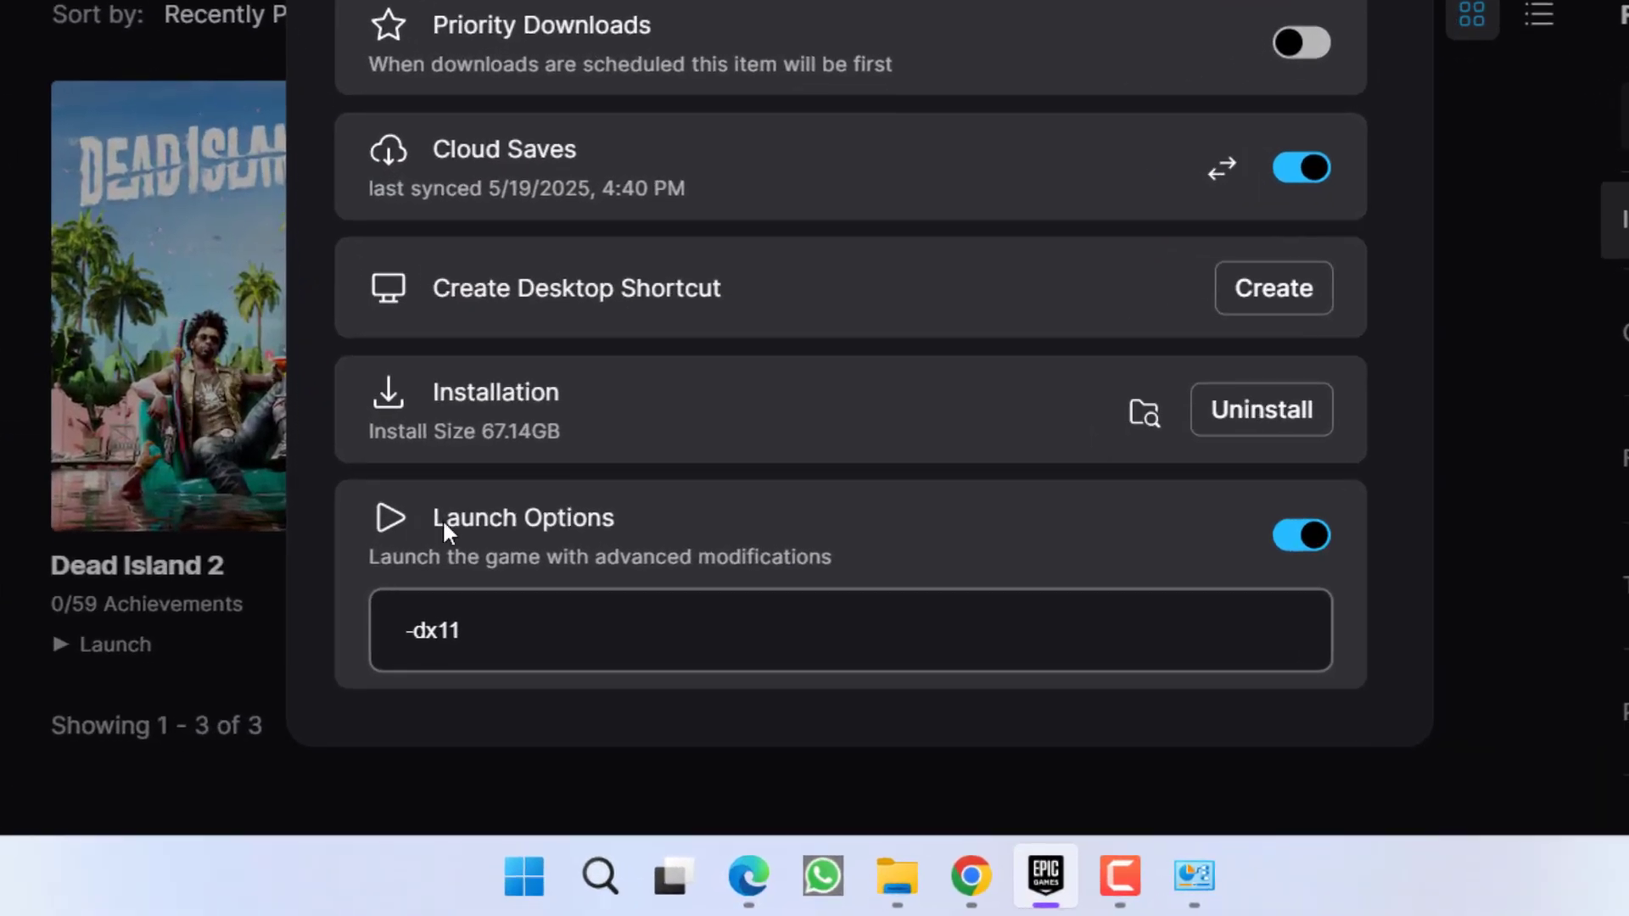
Step: Enable the Launch Options toggle with -dx11 for Dead Island 2 and close the launcher
click(1302, 535)
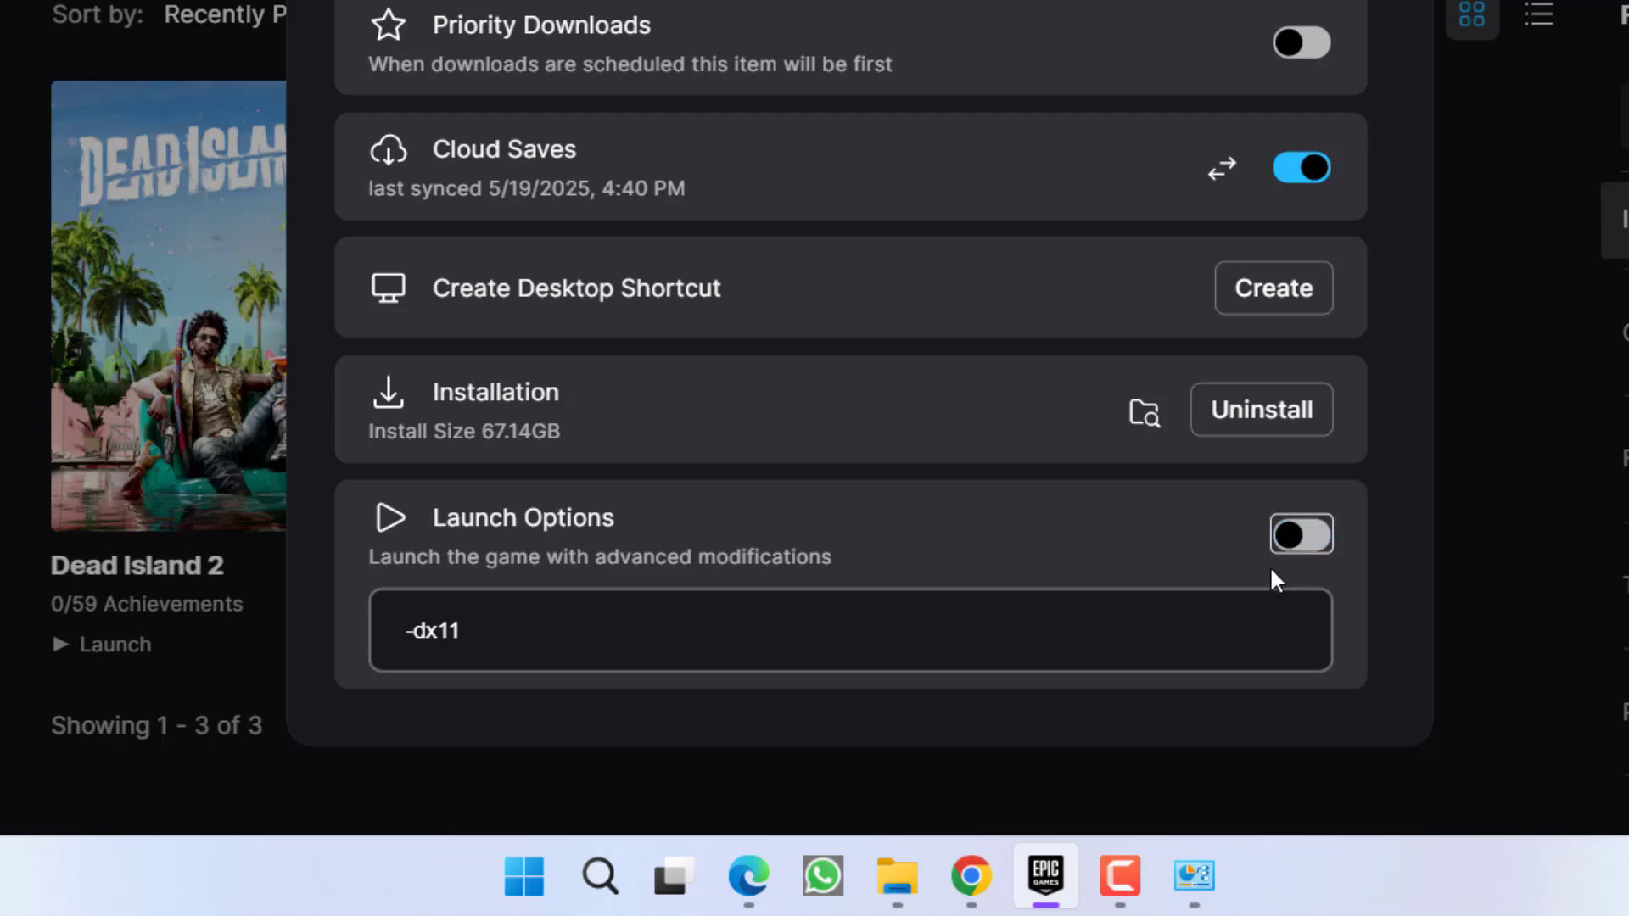
click(1301, 535)
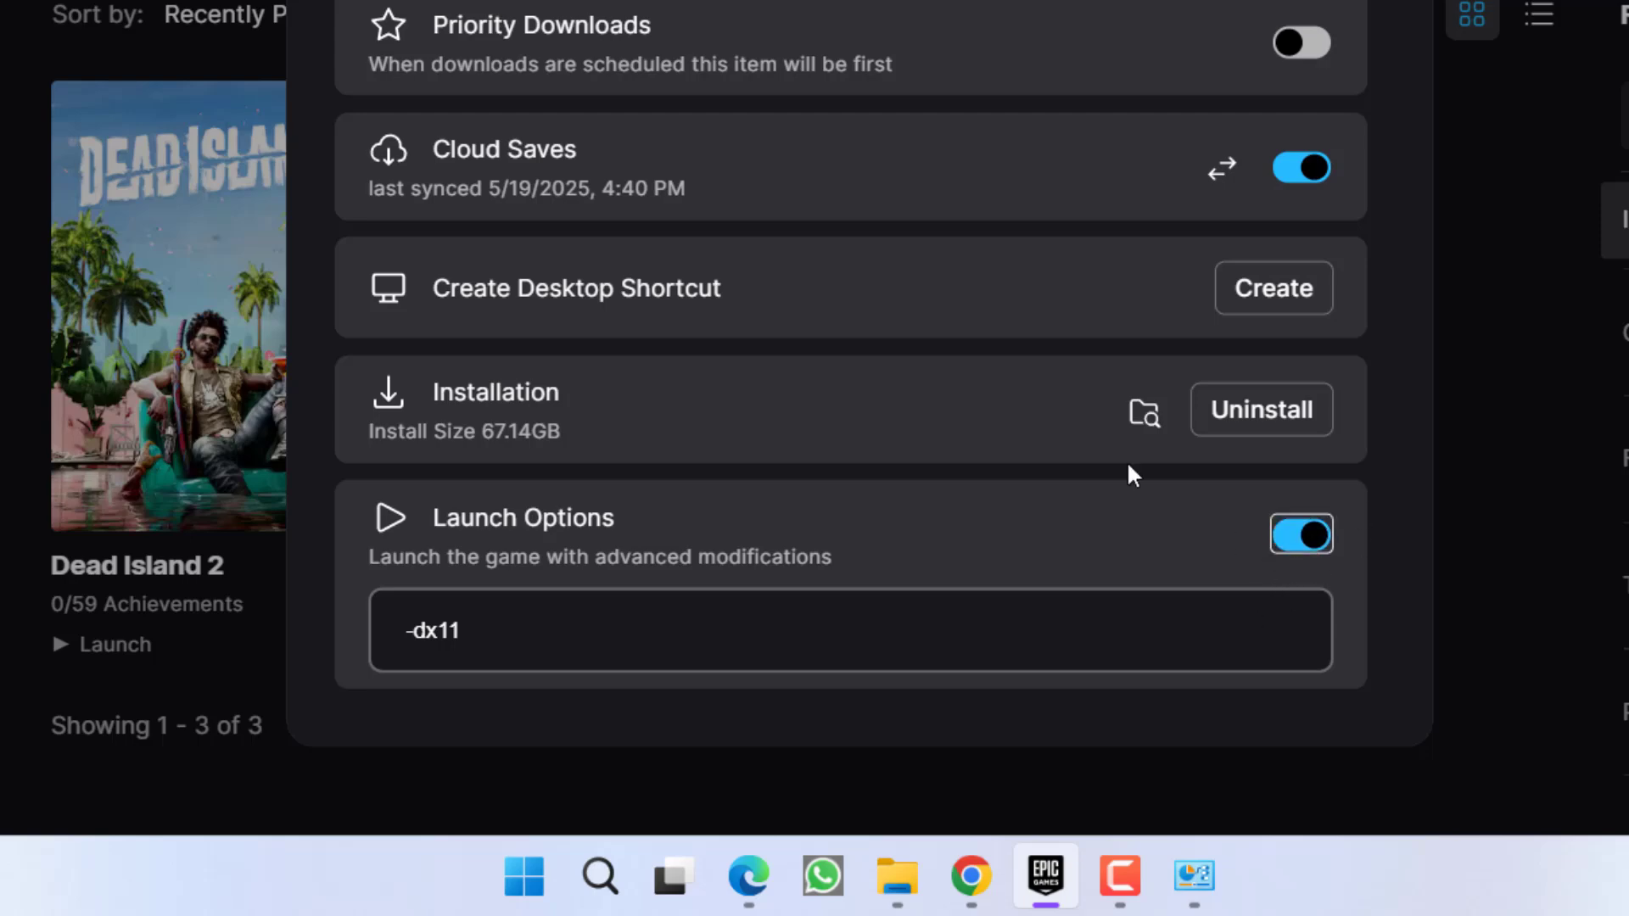
double_click(433, 631)
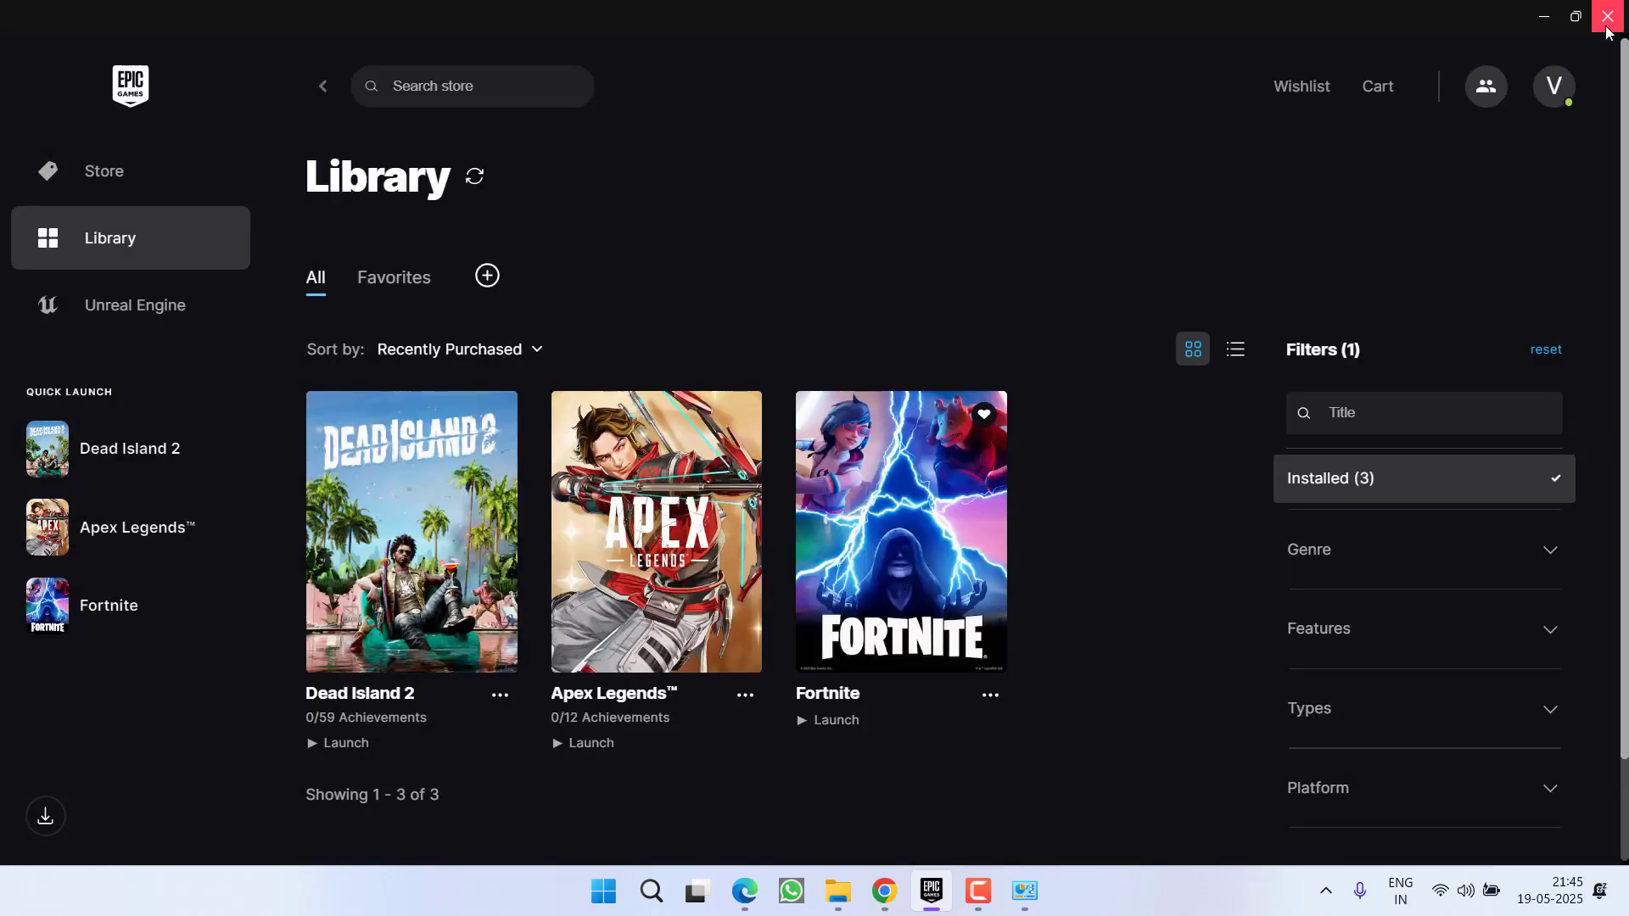
click(1609, 17)
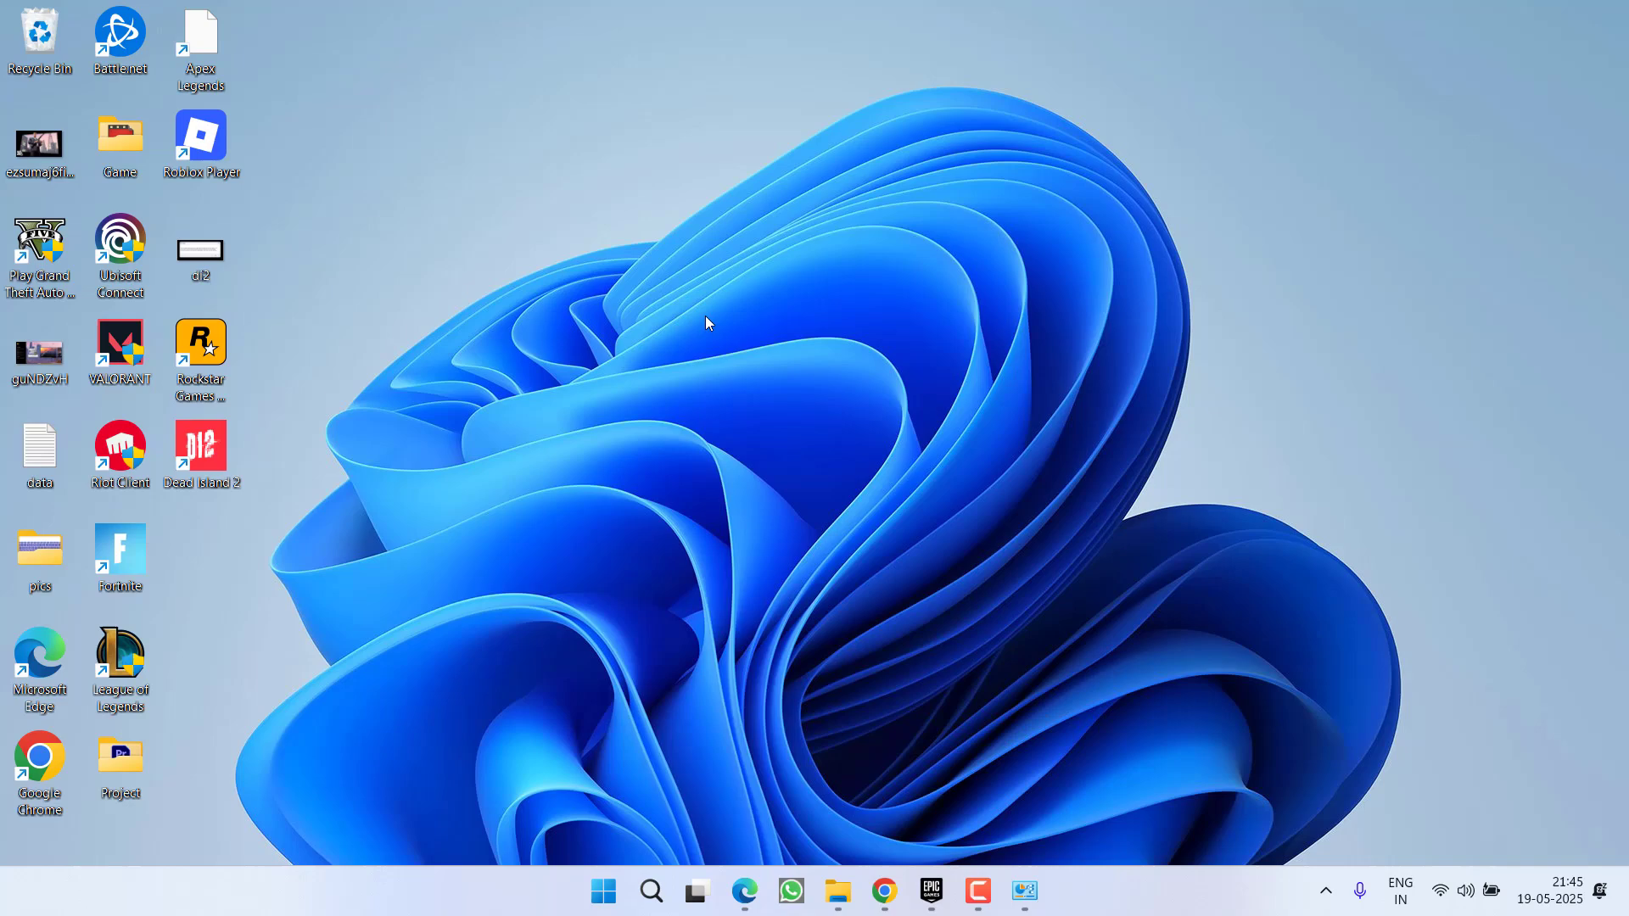
Step: Reopen the Epic Games Launcher from the taskbar
click(930, 891)
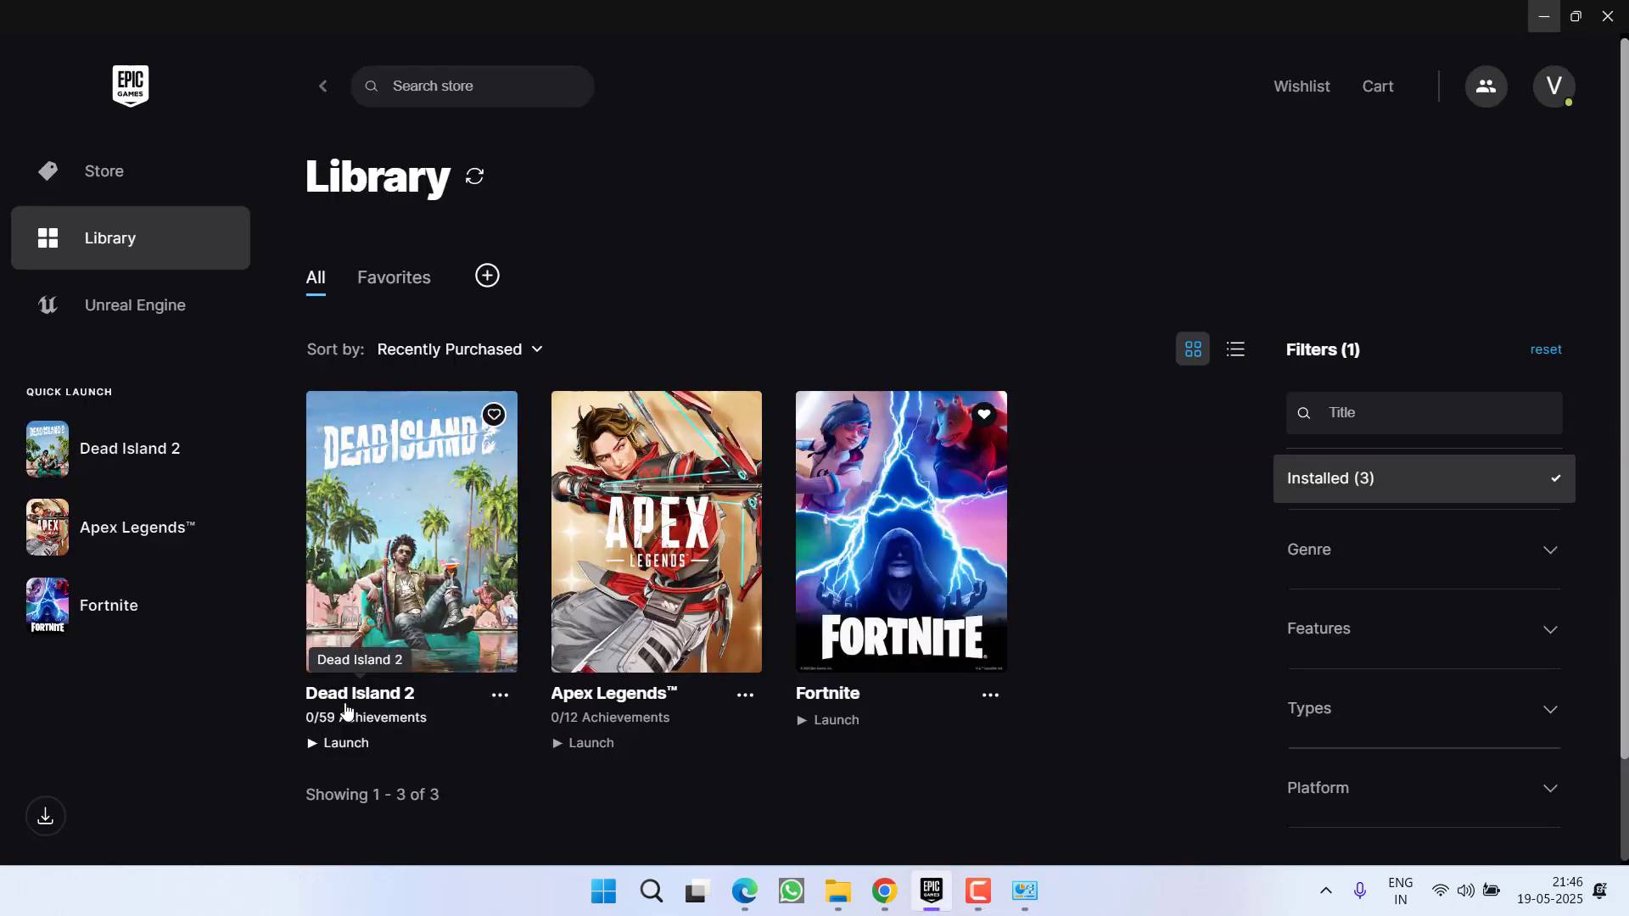
Step: Launch Dead Island 2 from its Library tile
click(344, 744)
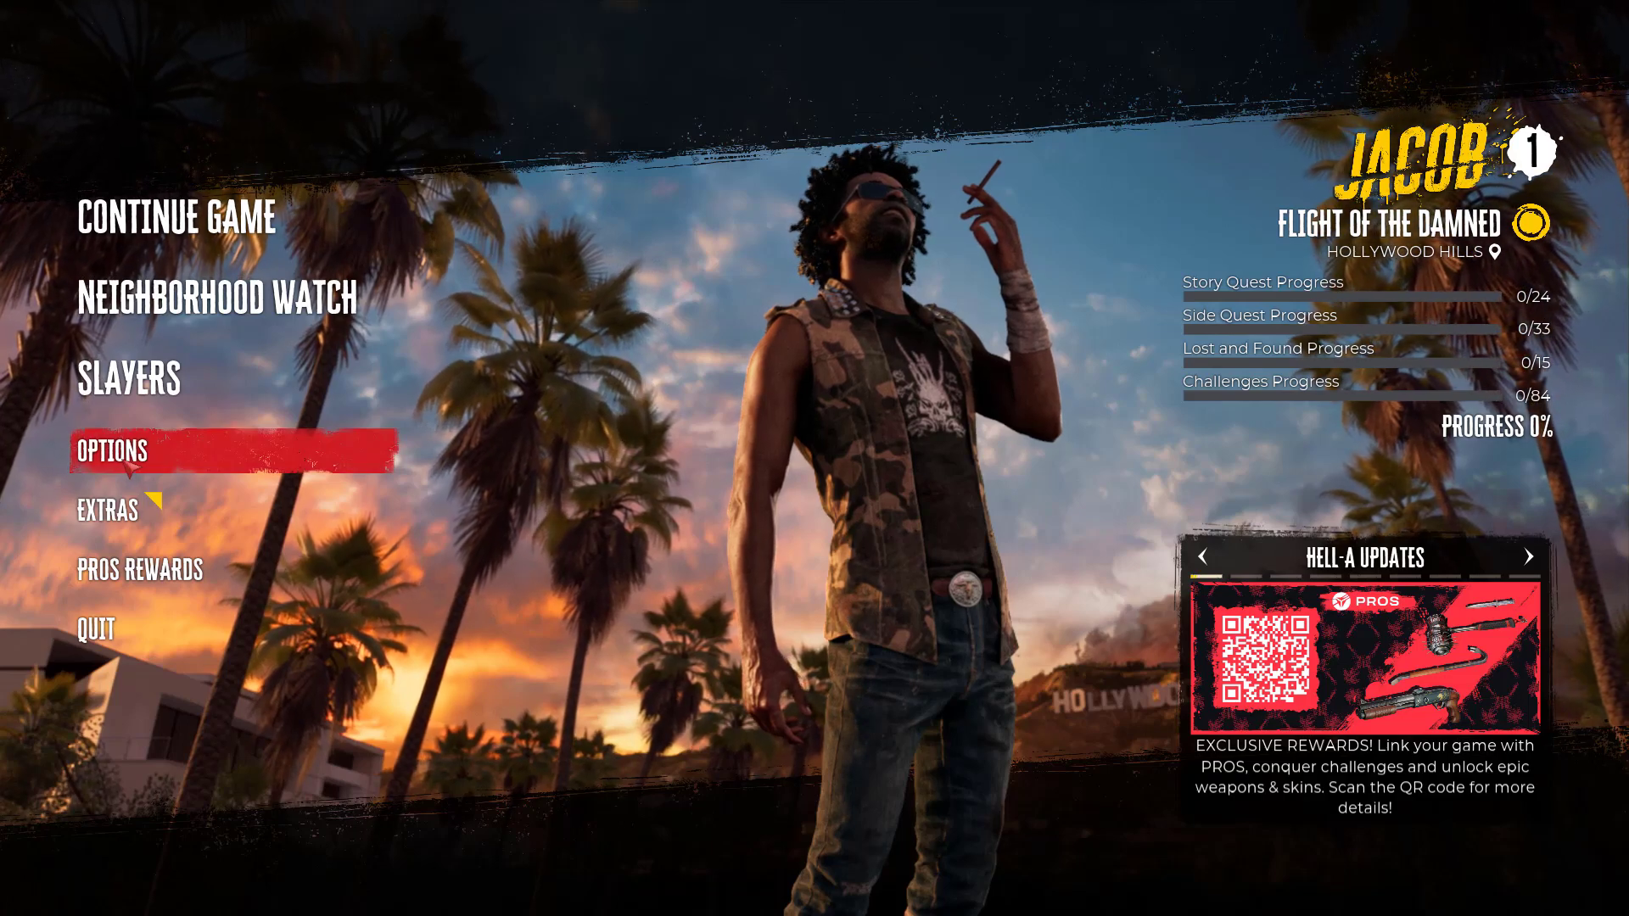
Step: Review the Advanced Display settings under Options > Display
click(112, 452)
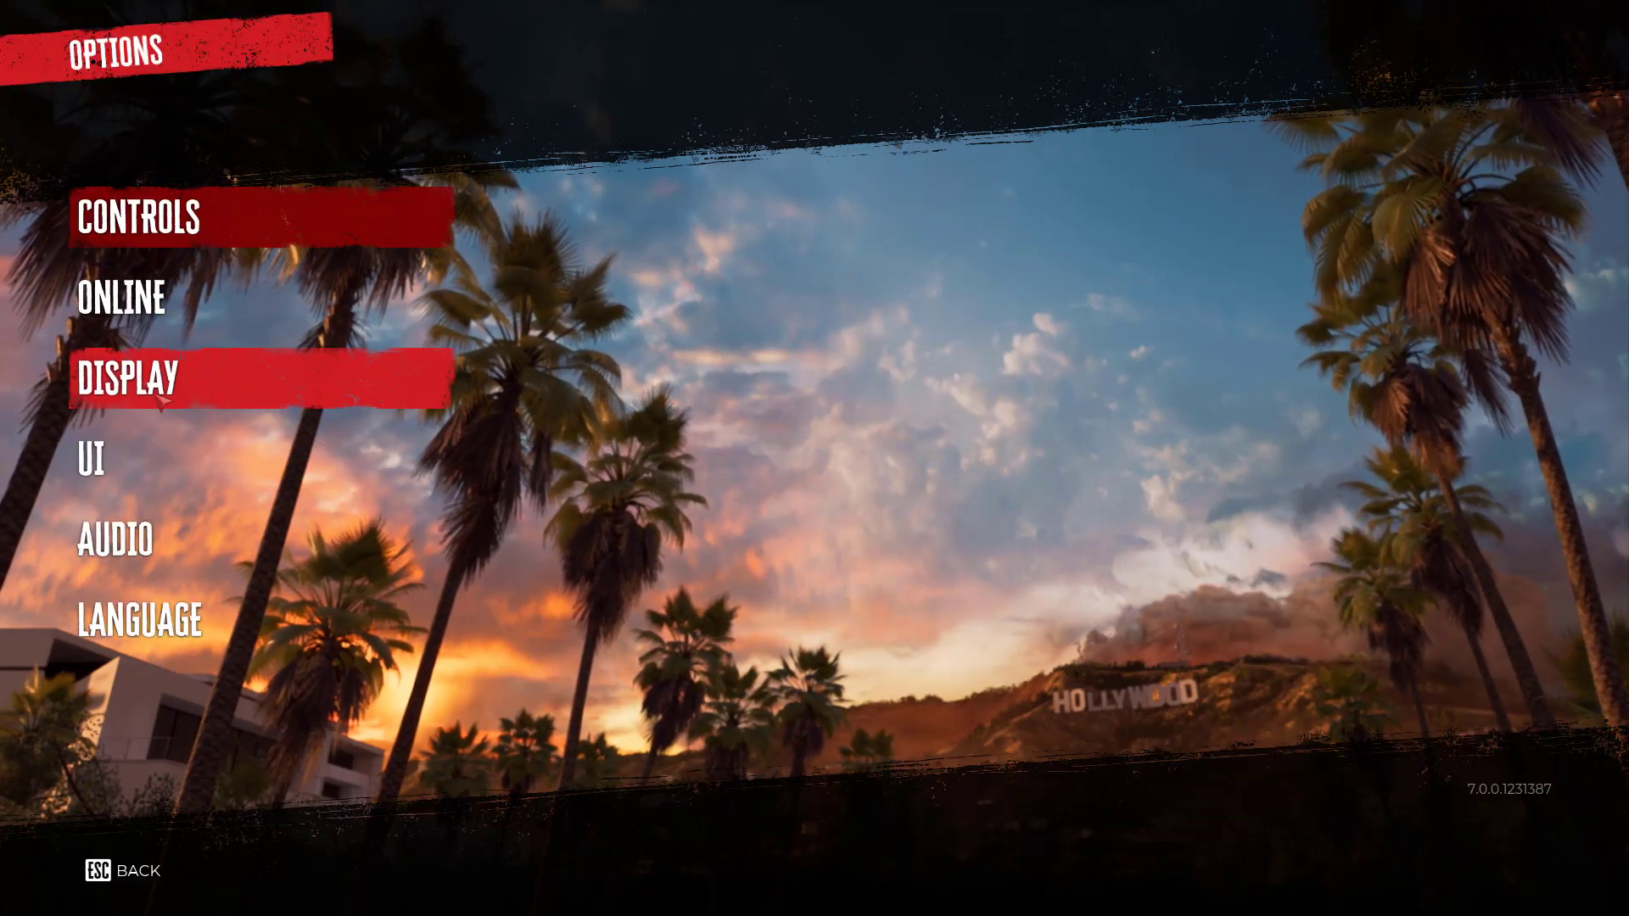
click(136, 378)
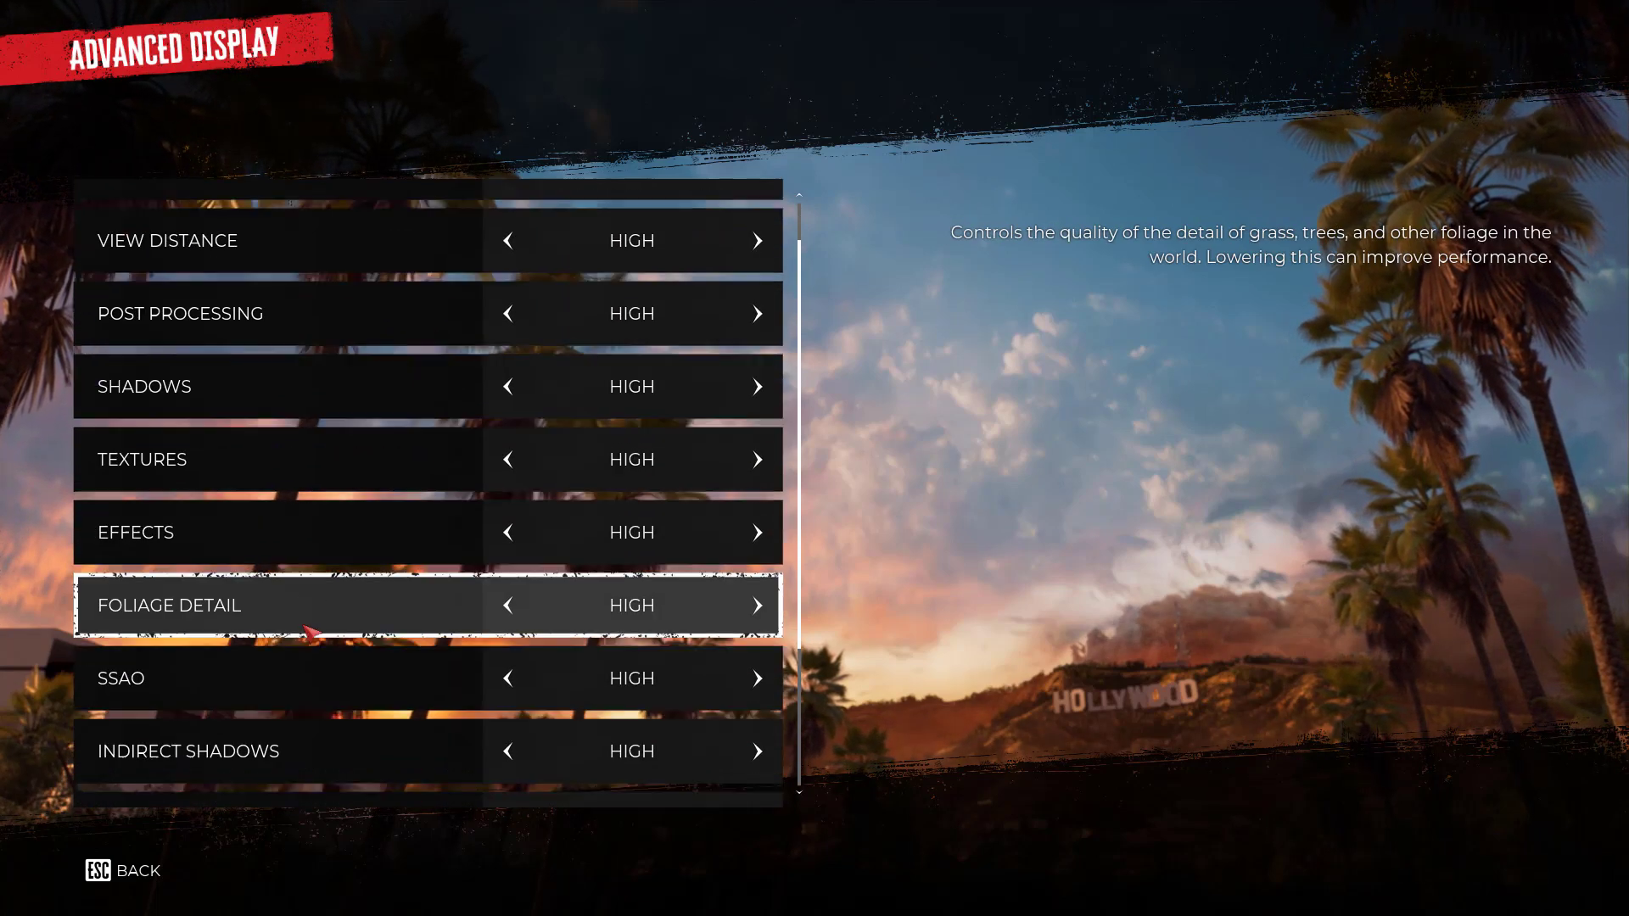
scroll(down, 3)
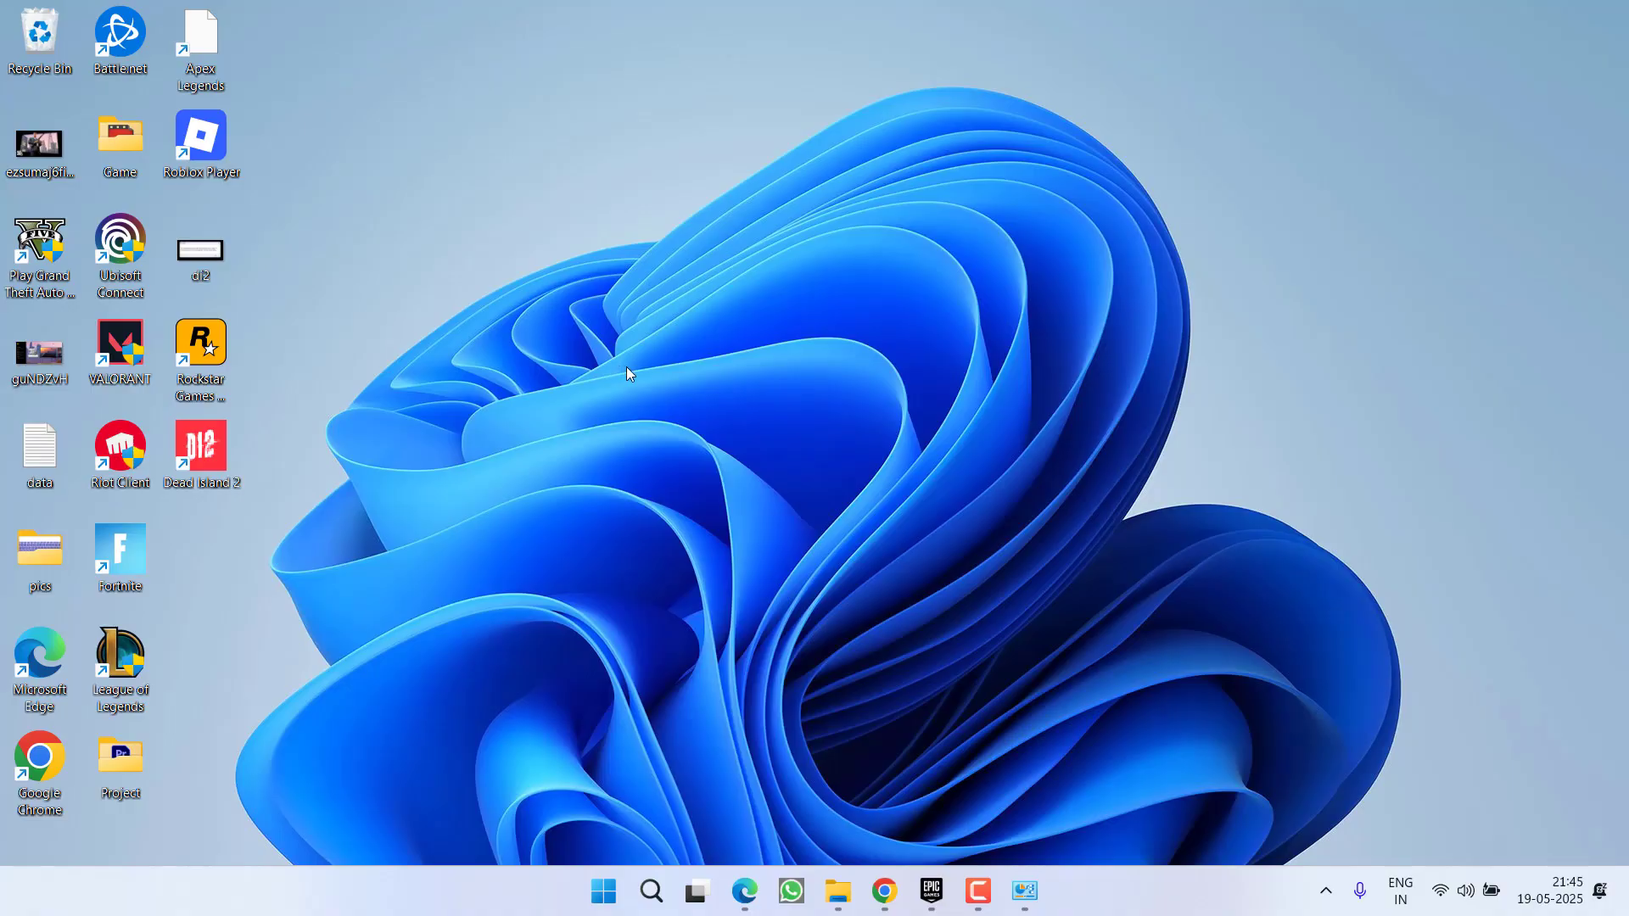
mouse_move(604, 890)
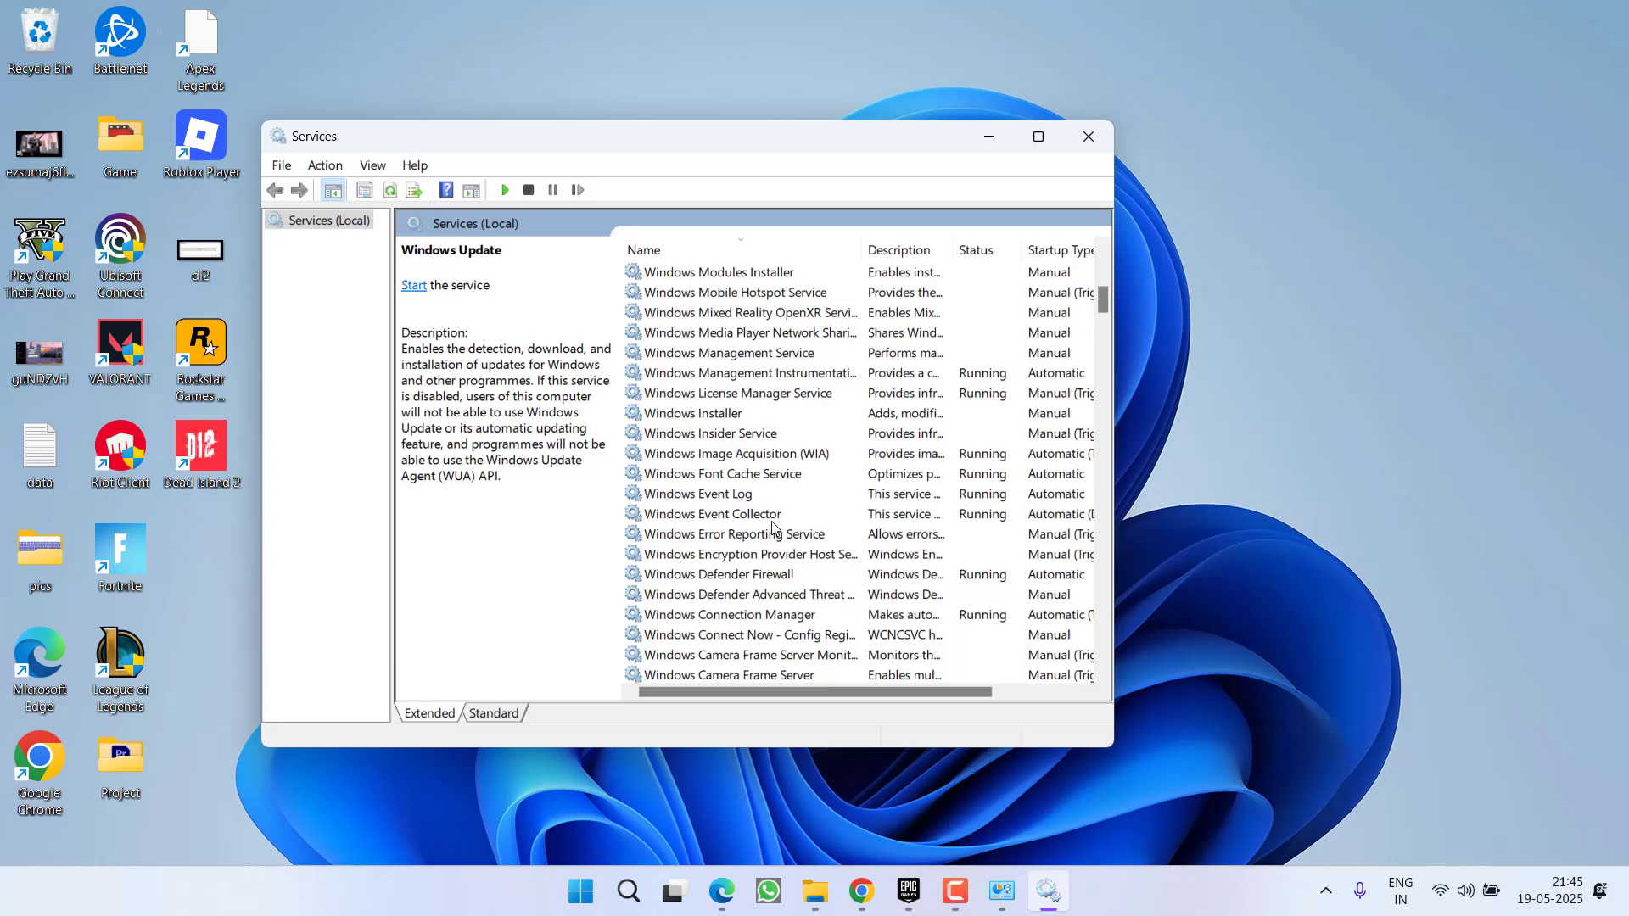
Step: Bring up the Stop actions for the running Windows Audio service
scroll(down, 3)
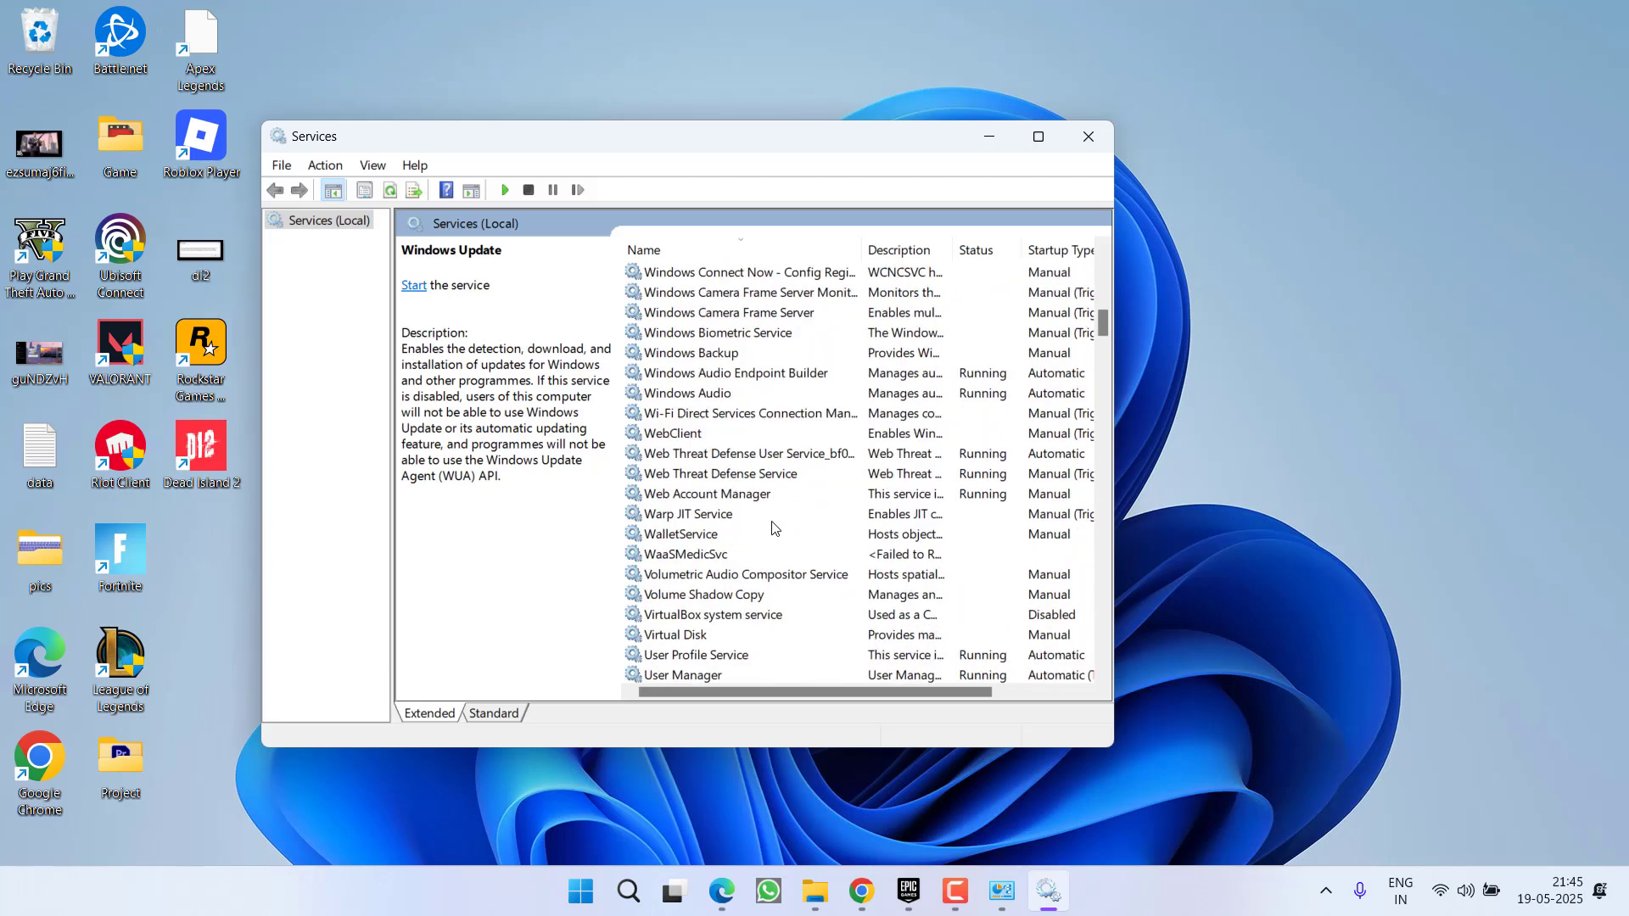
right_click(686, 392)
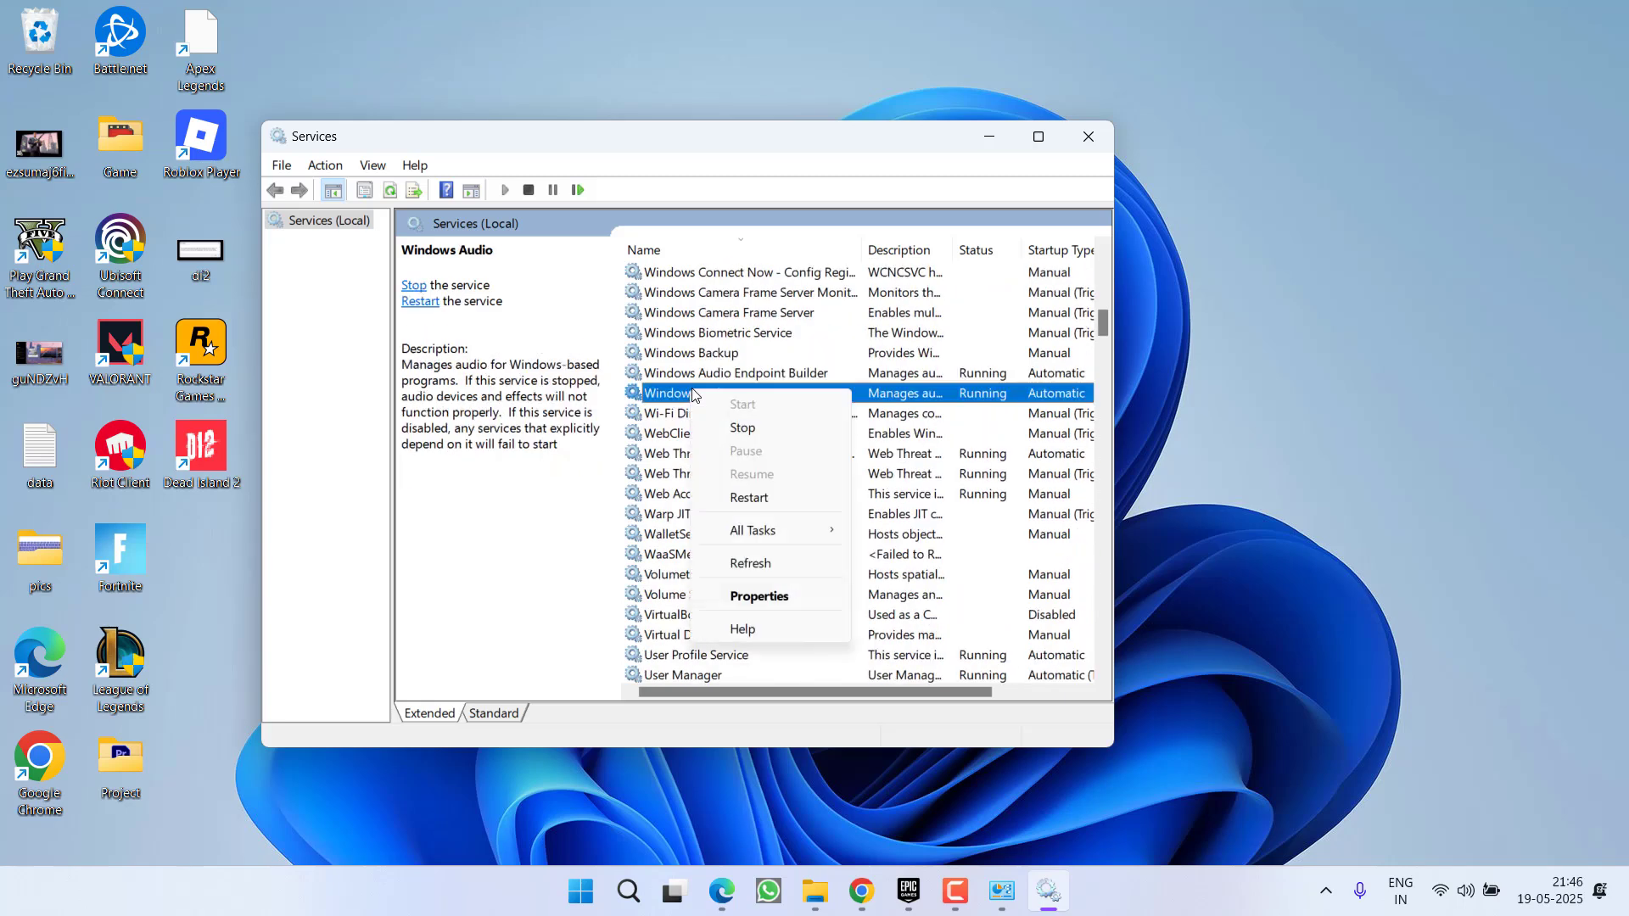
mouse_move(743, 428)
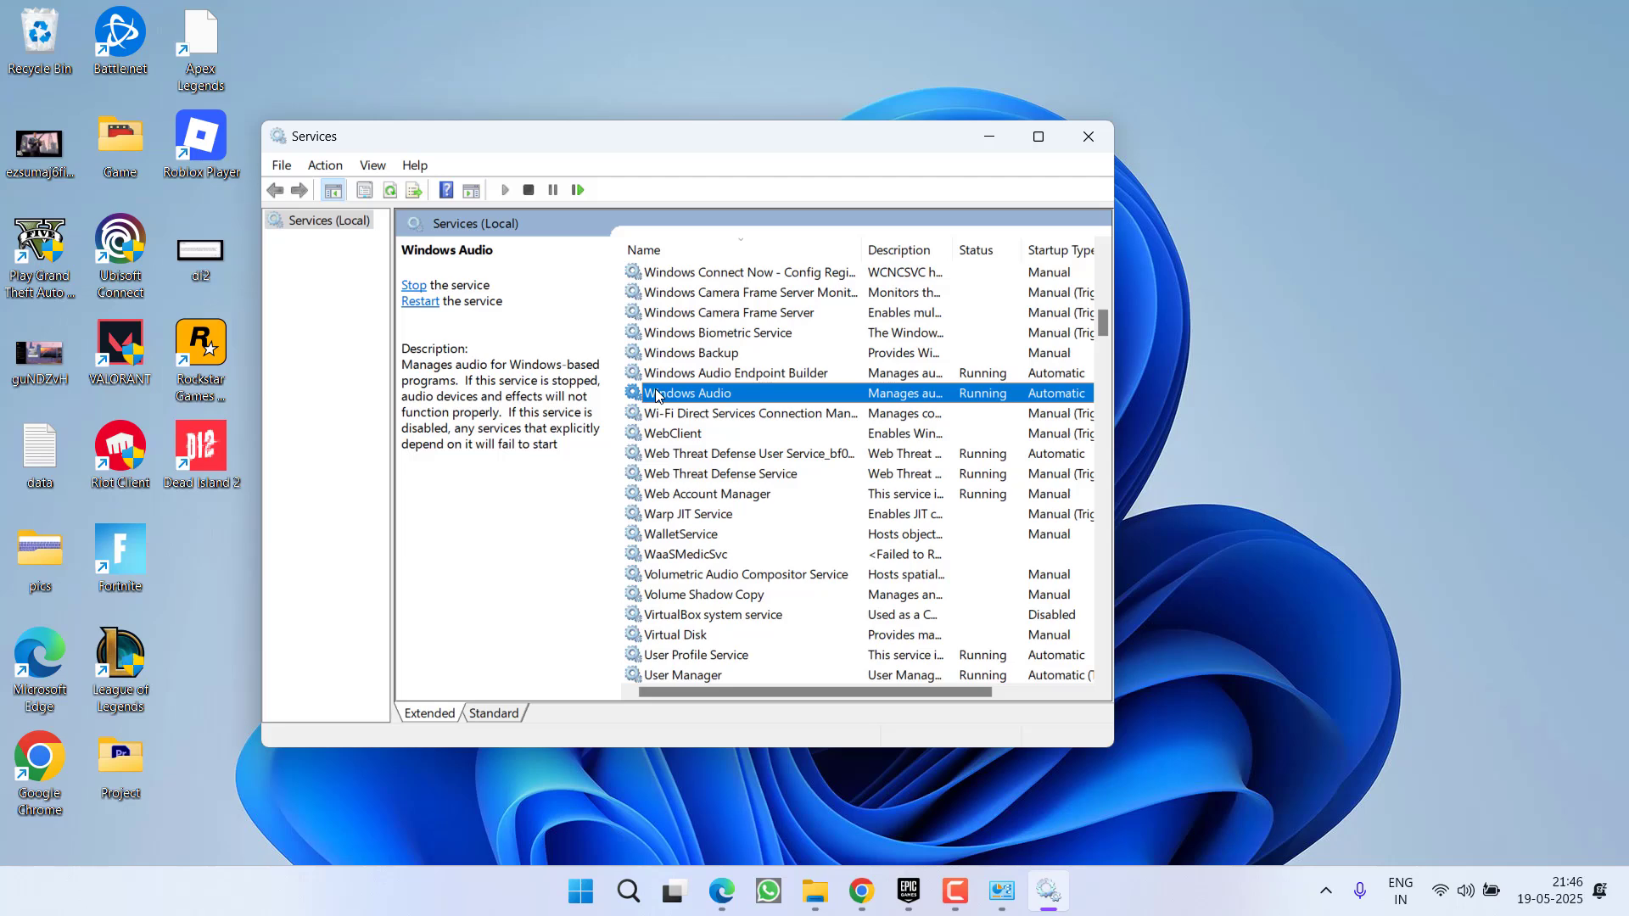
mouse_move(742, 436)
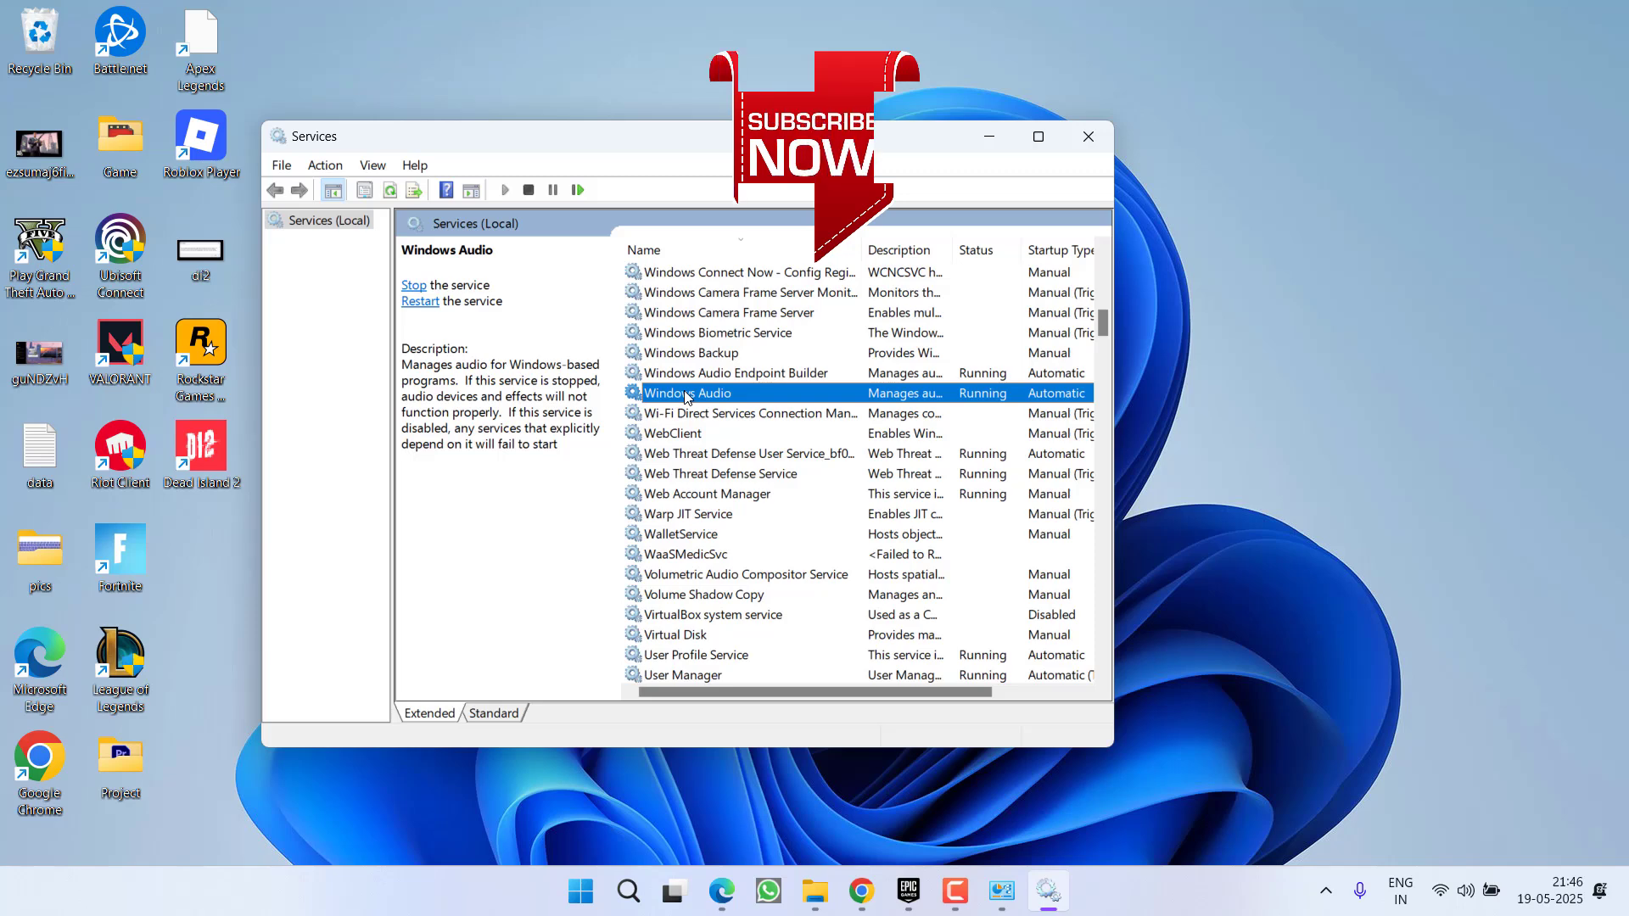
right_click(686, 392)
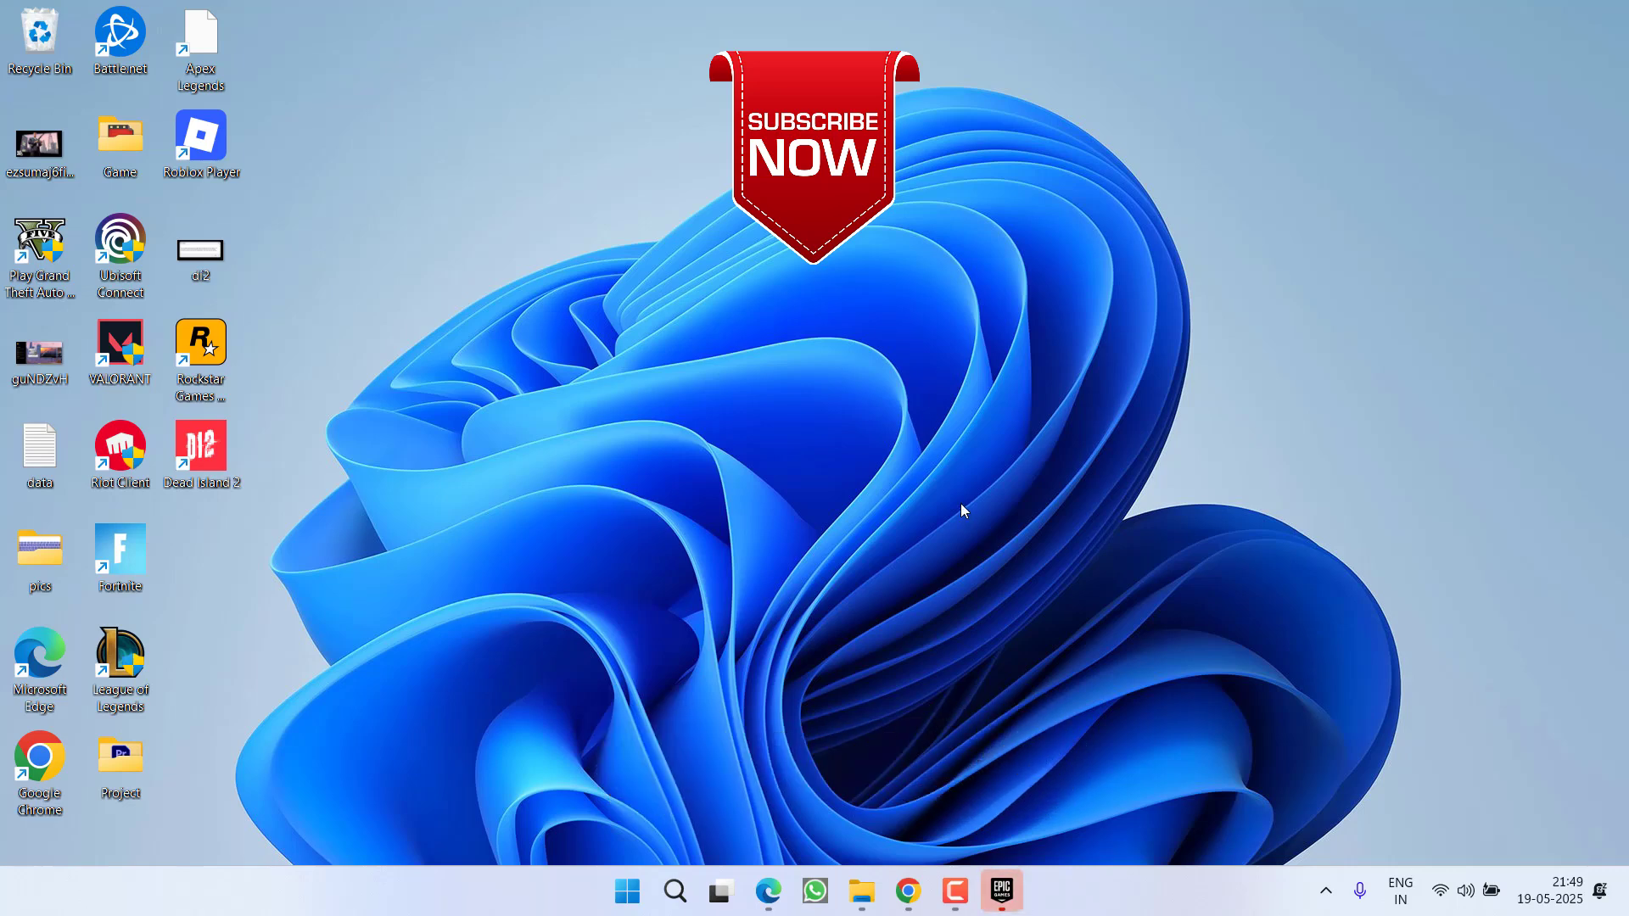
mouse_move(782, 353)
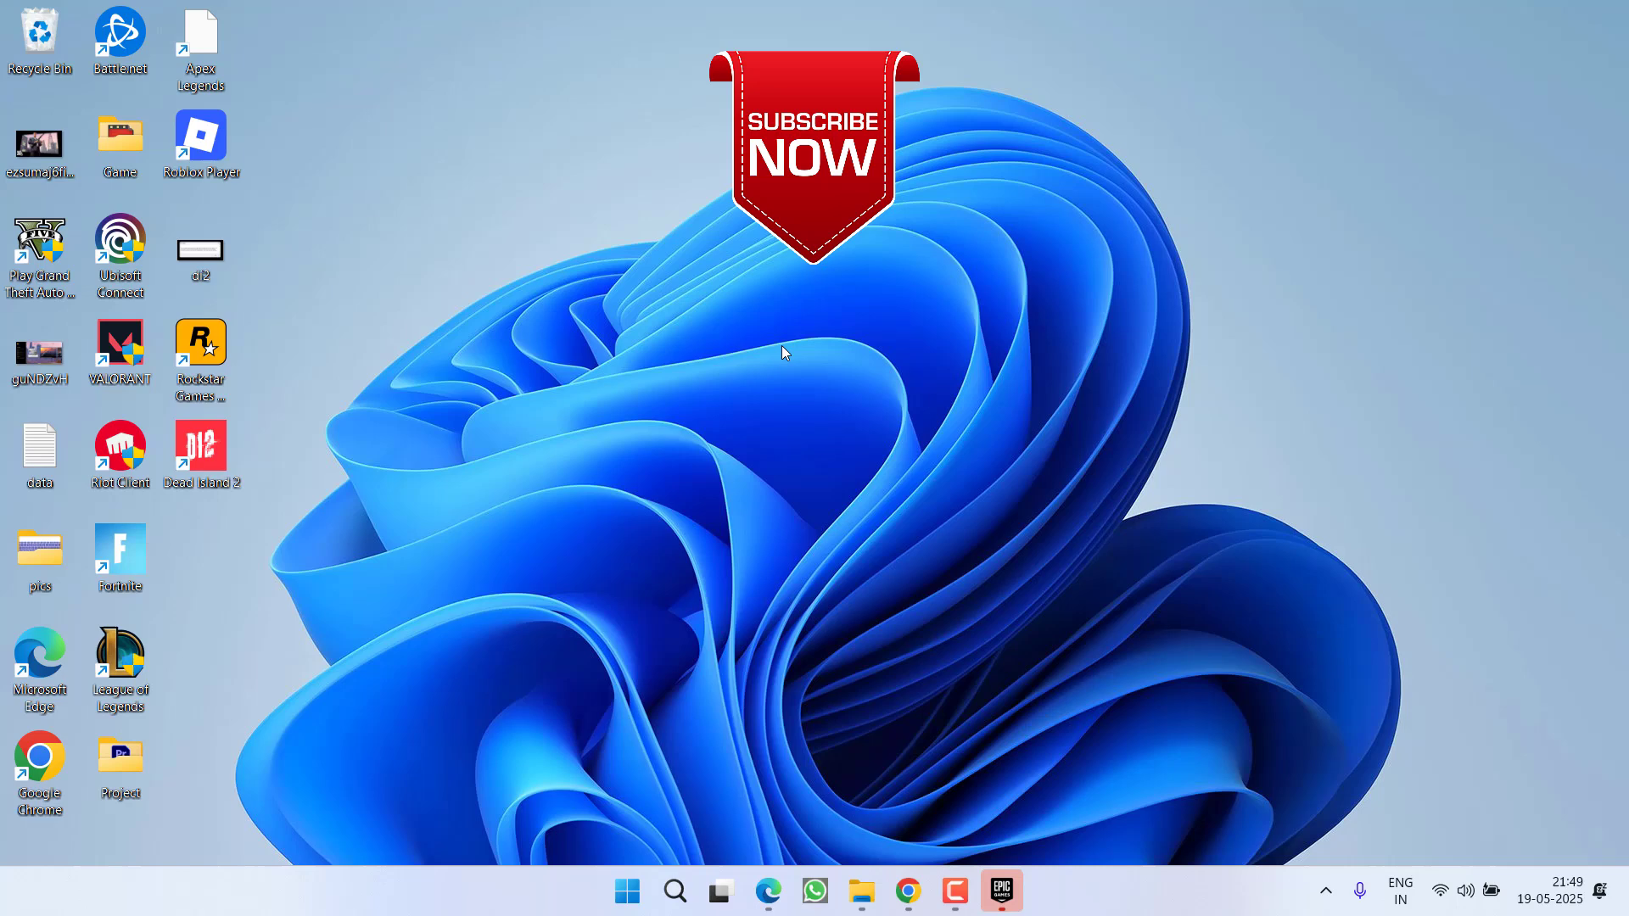